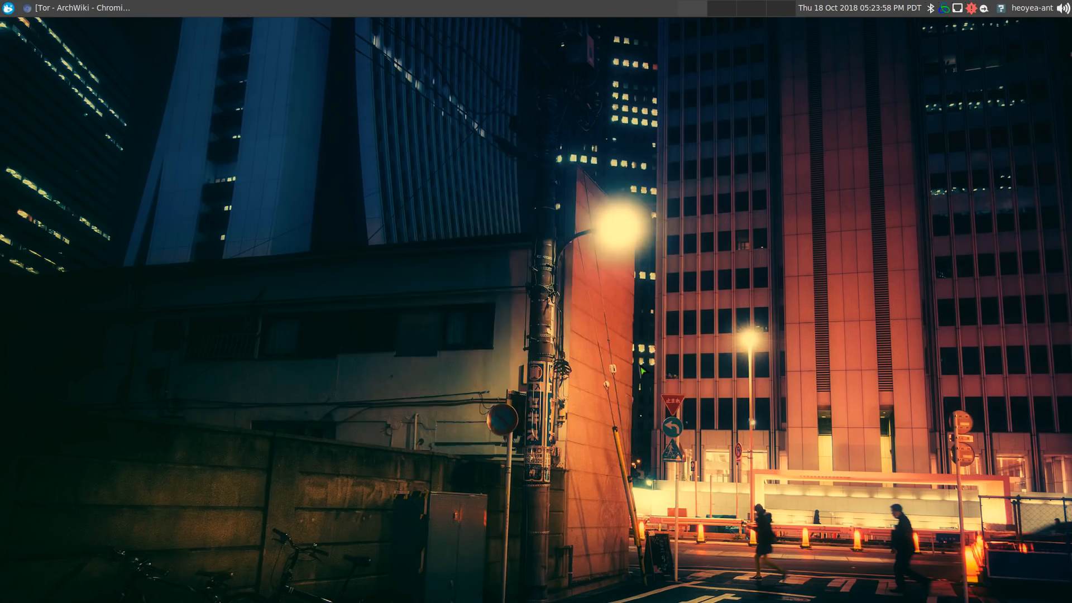
click(10, 8)
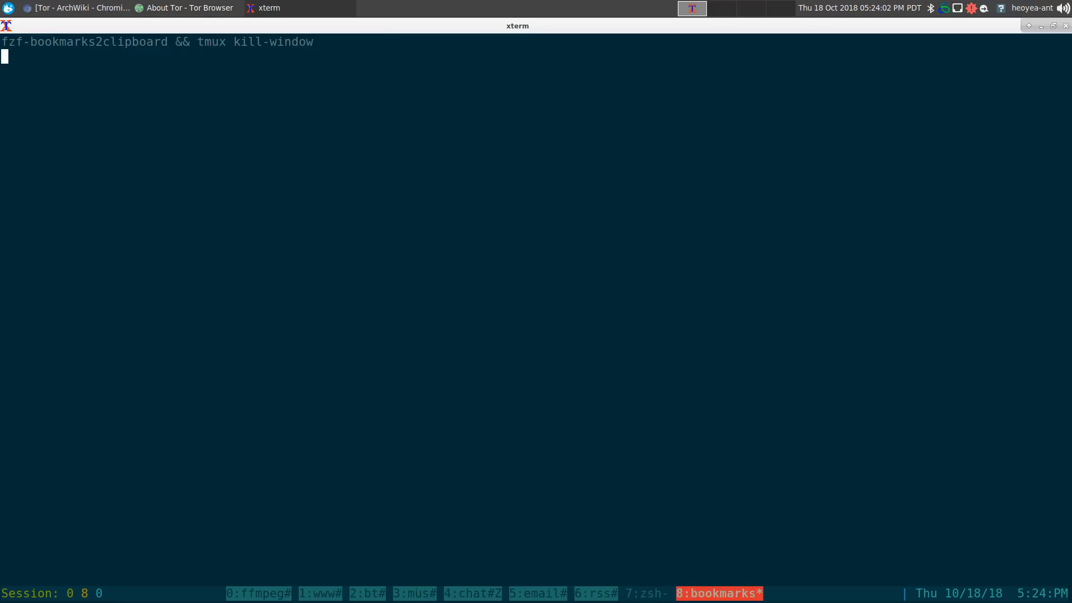
text(check)
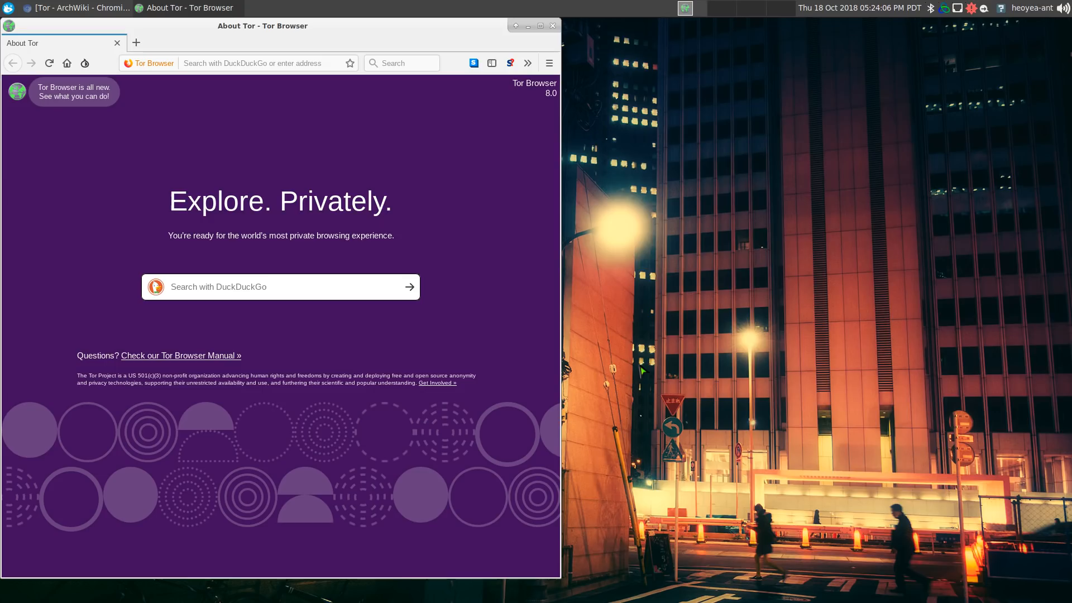
click(260, 63)
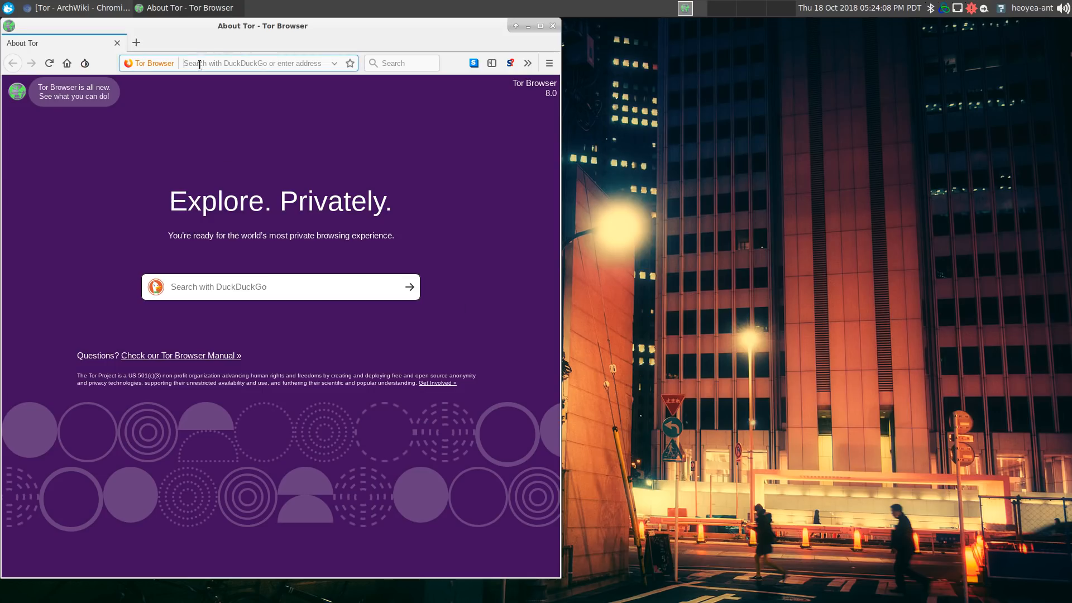
text(https://check.torproject.org)
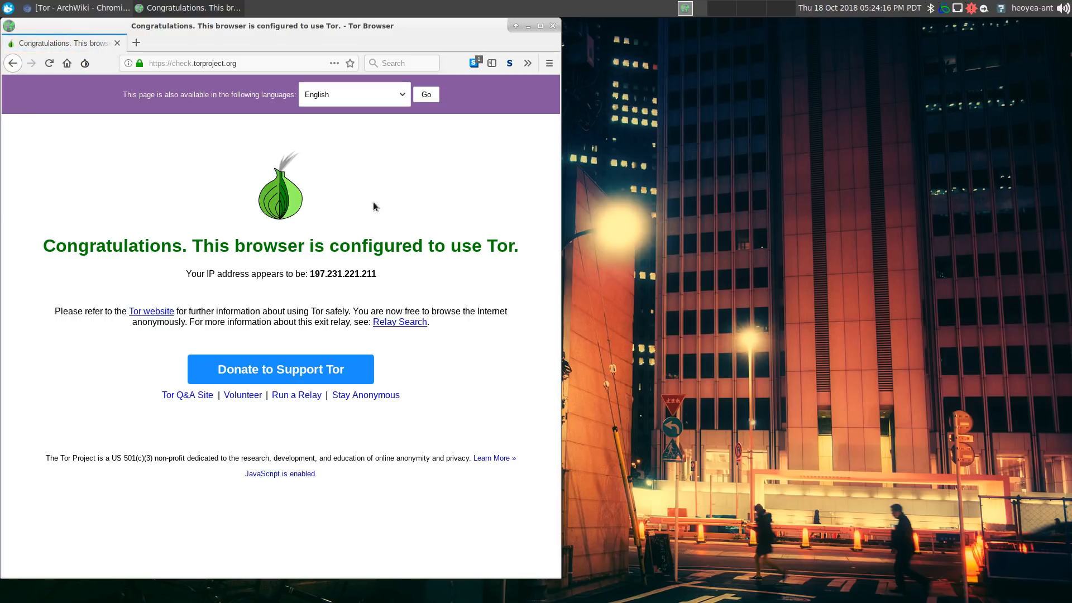
mouse_move(370, 87)
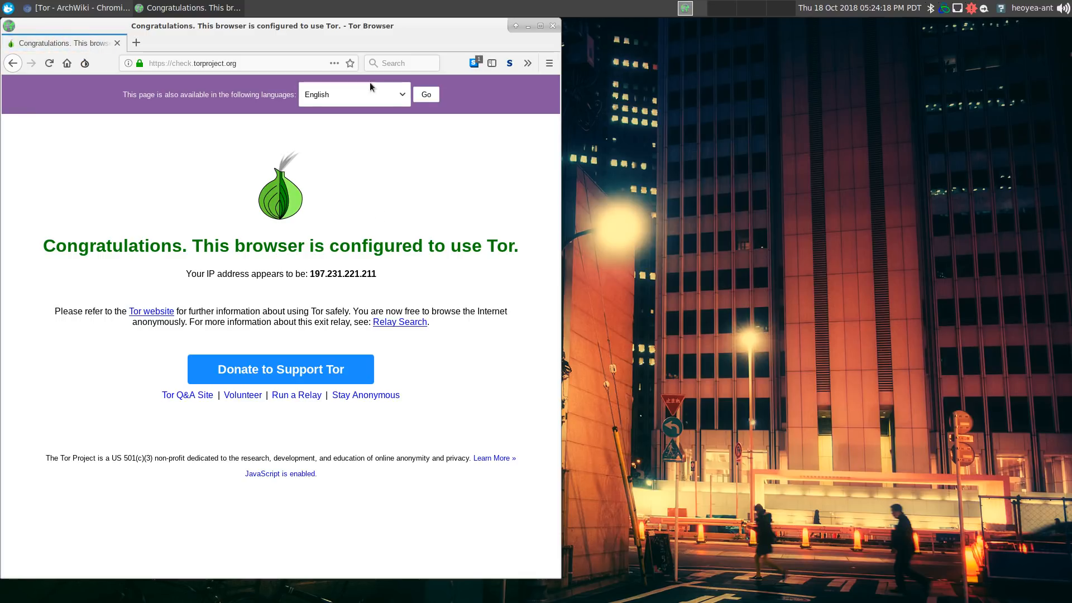
click(527, 26)
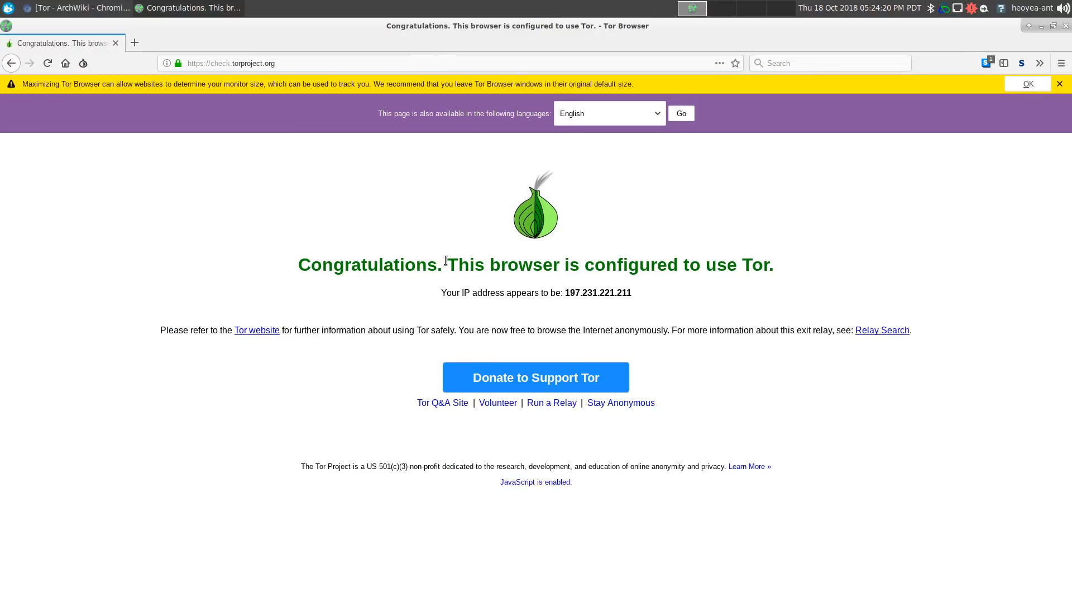
mouse_move(579, 291)
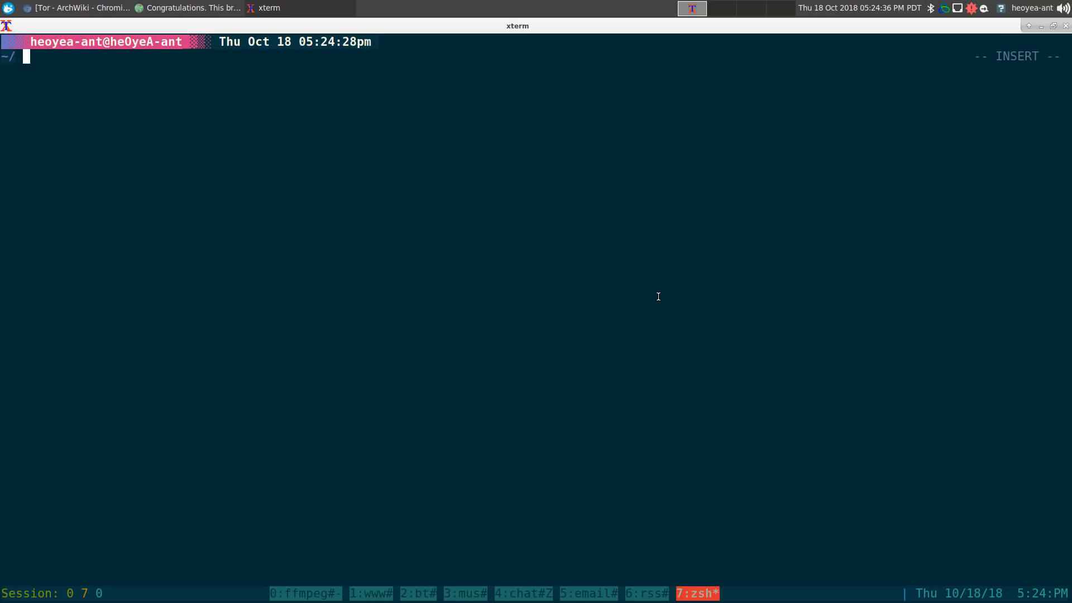
Run torsocks midori from the zsh prompt to launch Midori over Tor
text(torsocks)
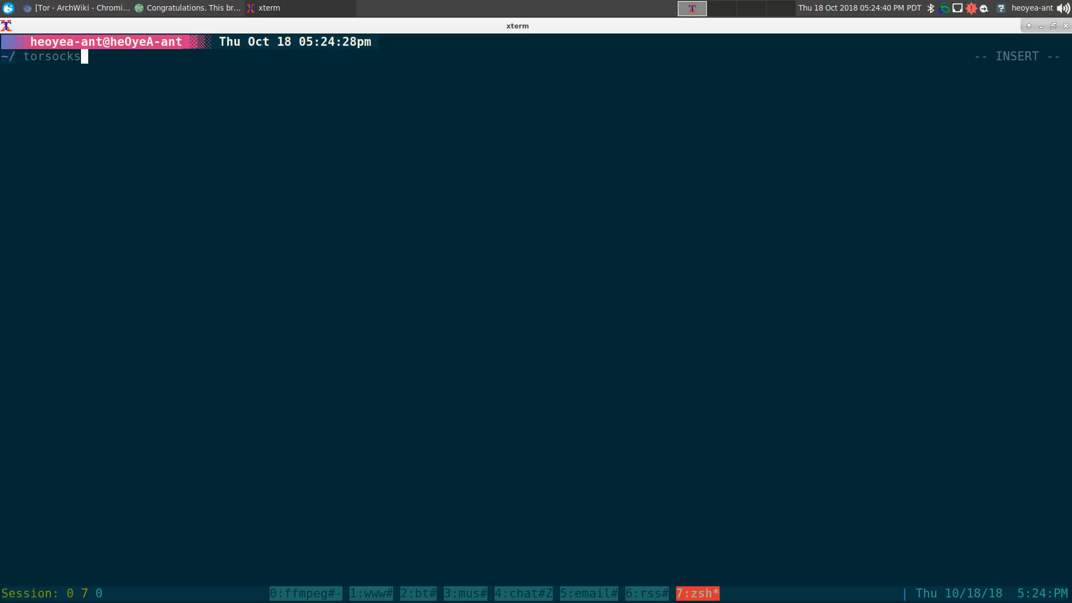
text(m)
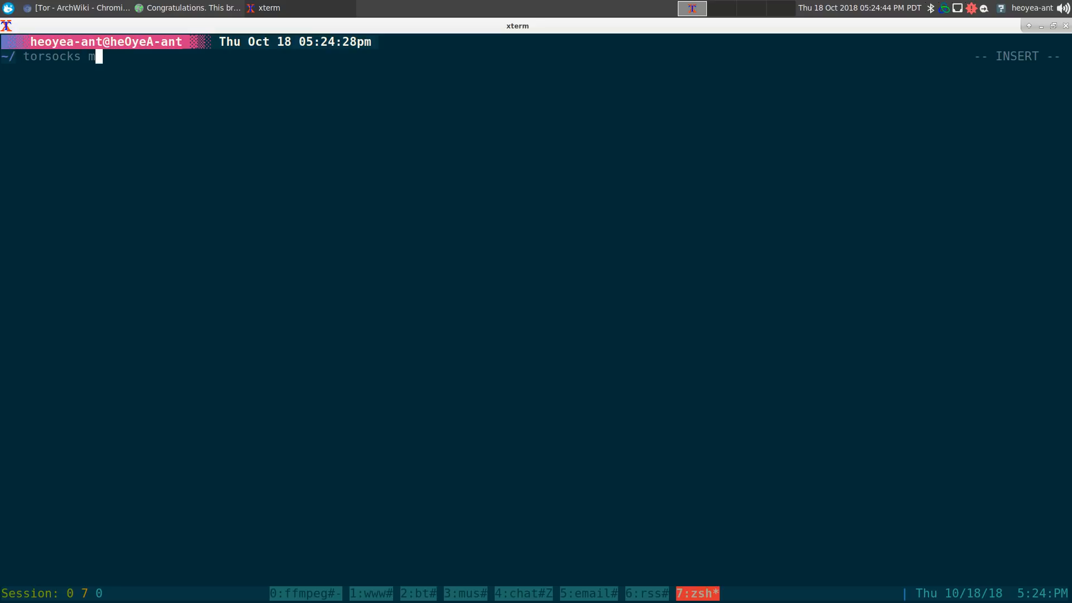
text(idori)
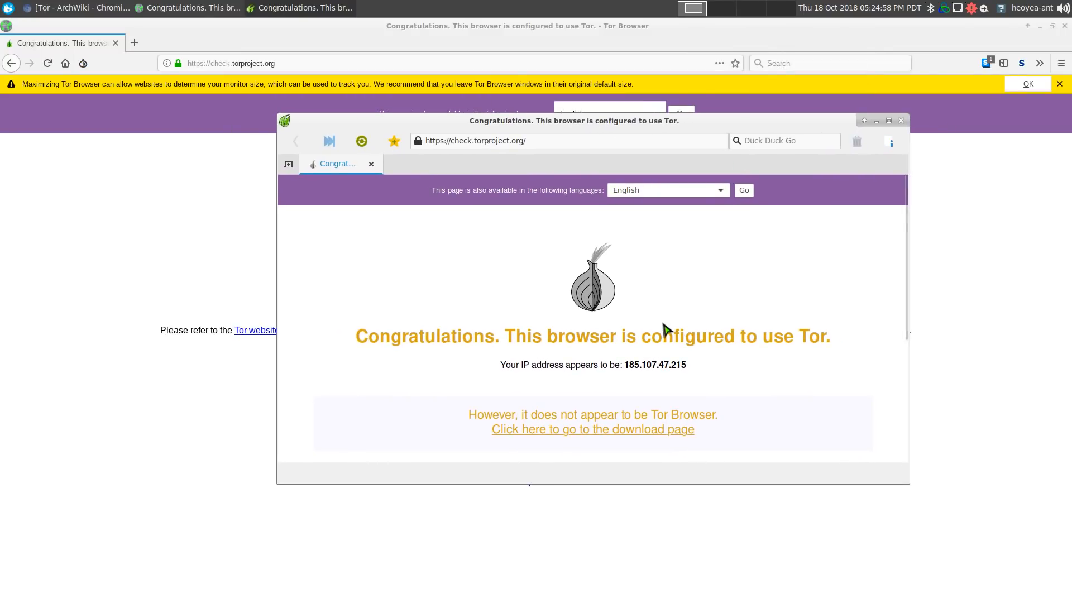
Highlight the sentence confirming Midori uses Tor, then close the Midori window
scroll(down, 3)
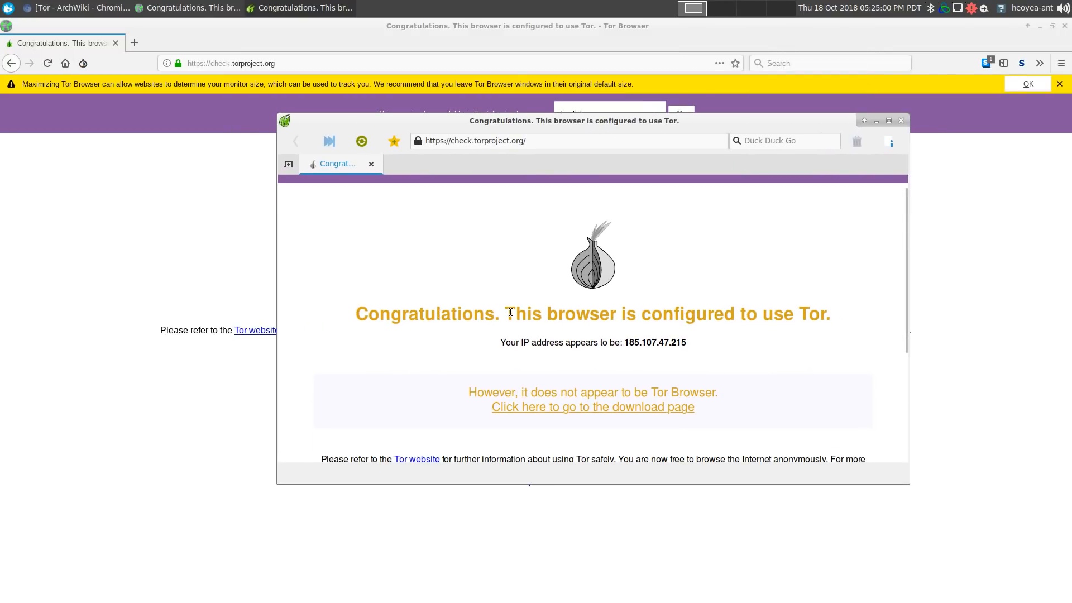
drag(514, 314, 827, 314)
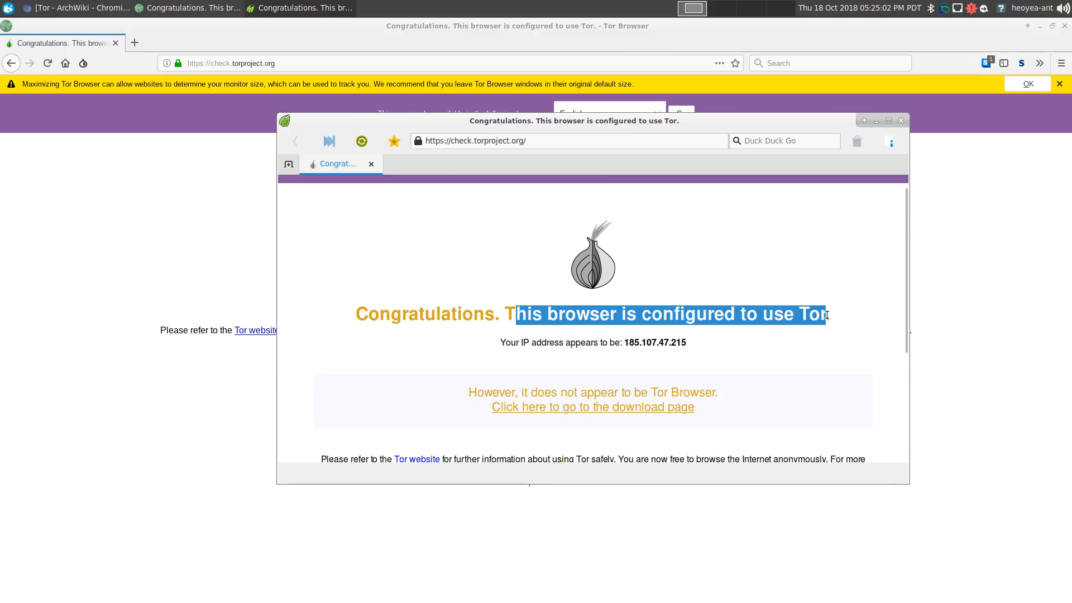
click(693, 349)
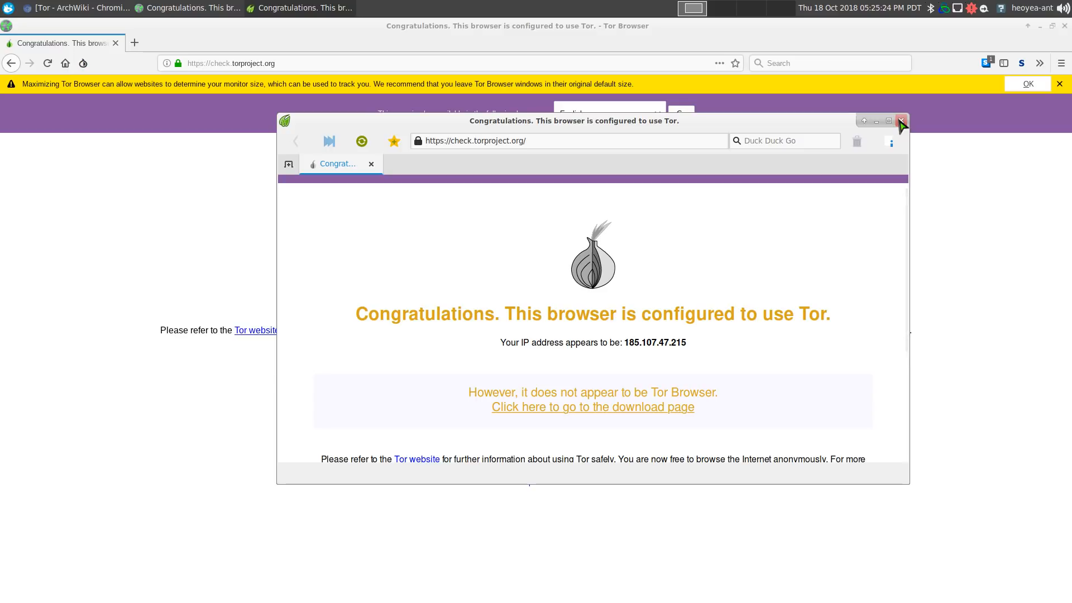
click(902, 121)
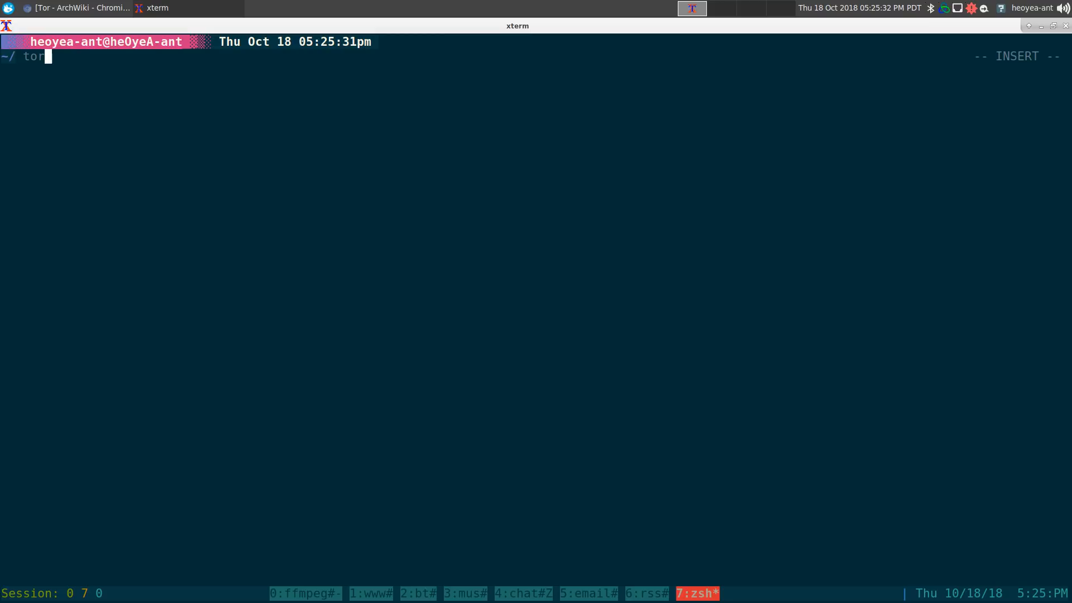
text(socks w3m)
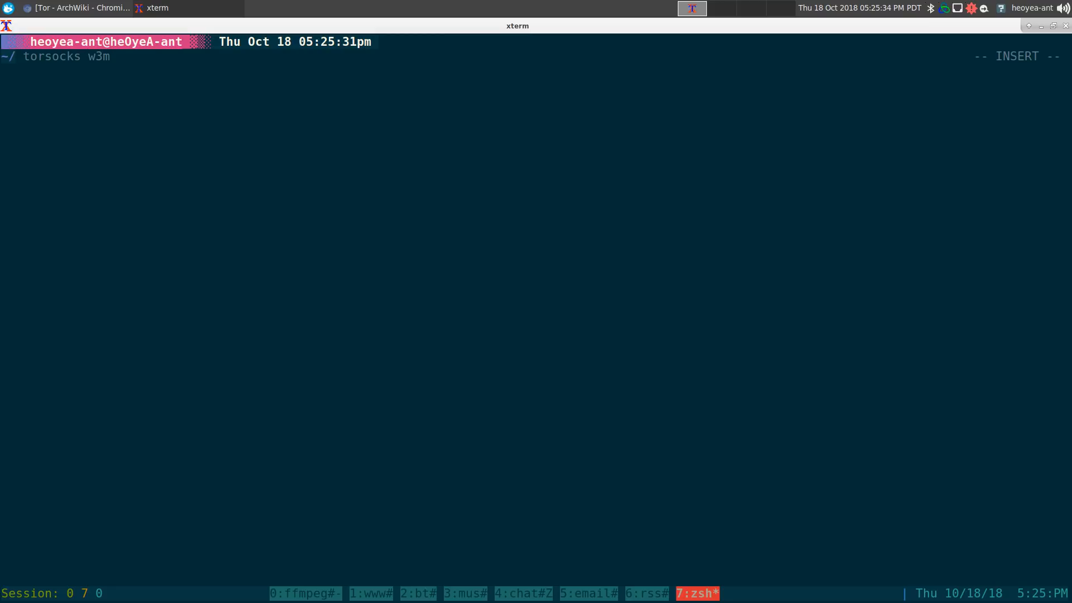
text('https://check.torproject.org/)
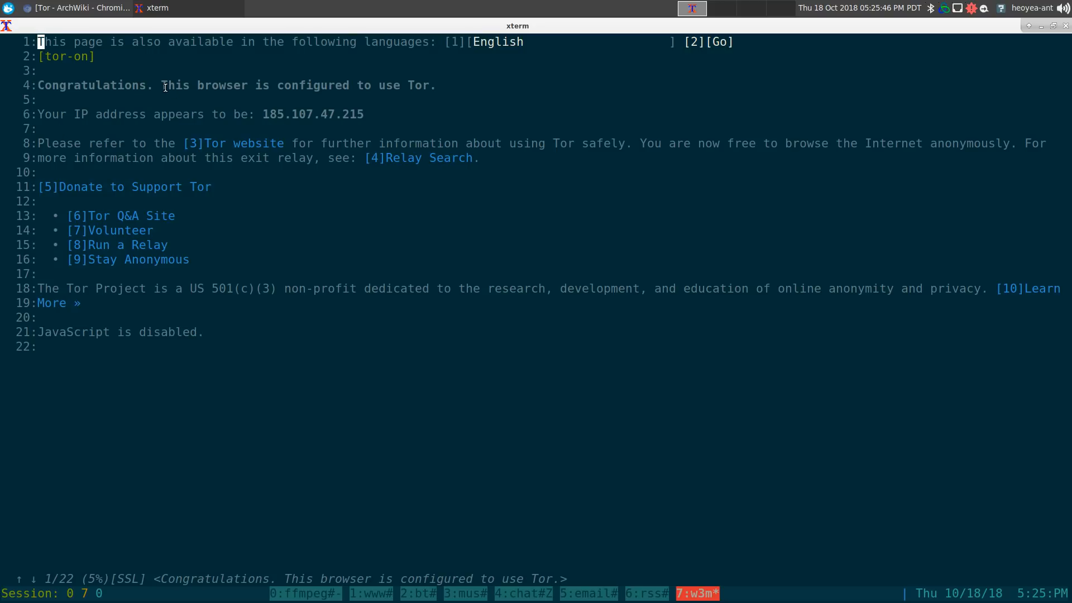
double_click(312, 114)
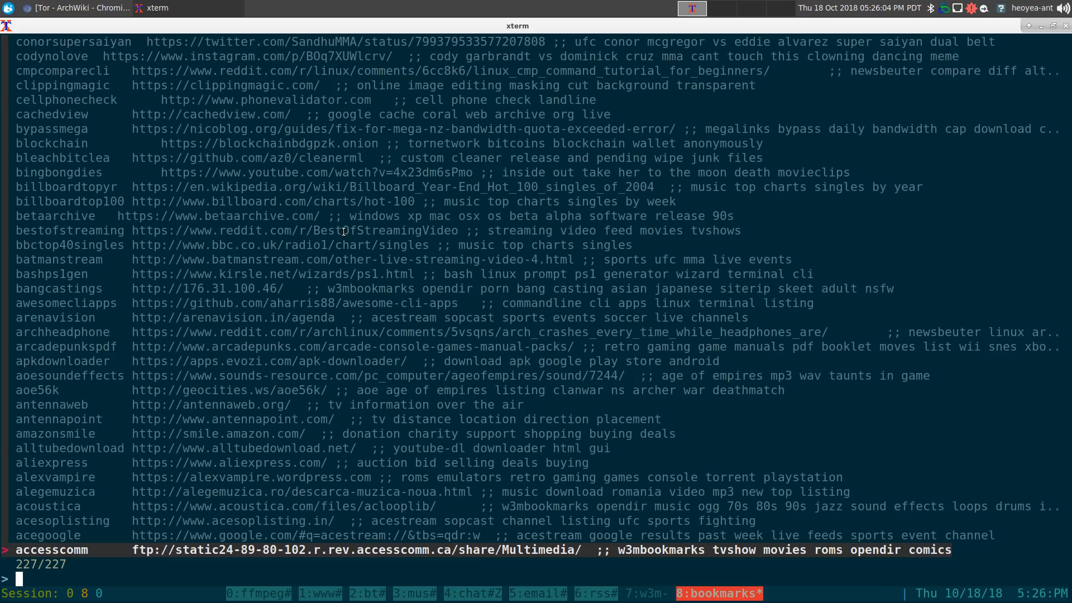
Find the Pirate Bay bookmark with 'pirat' and put uj3wazyk5u4hnvtk.onion in a new Chromium tab
text(pirat)
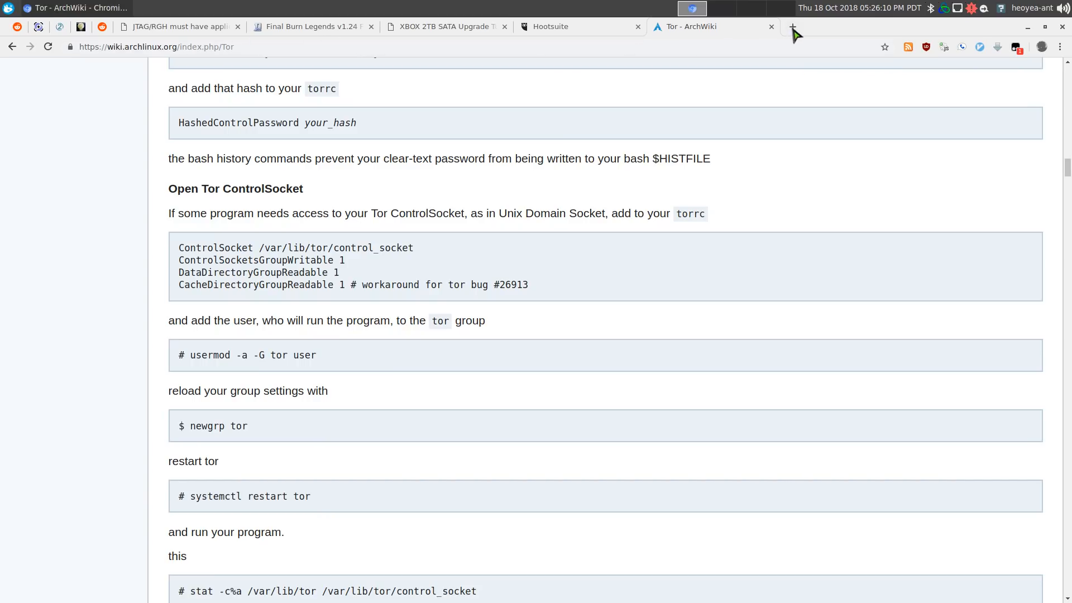
click(793, 27)
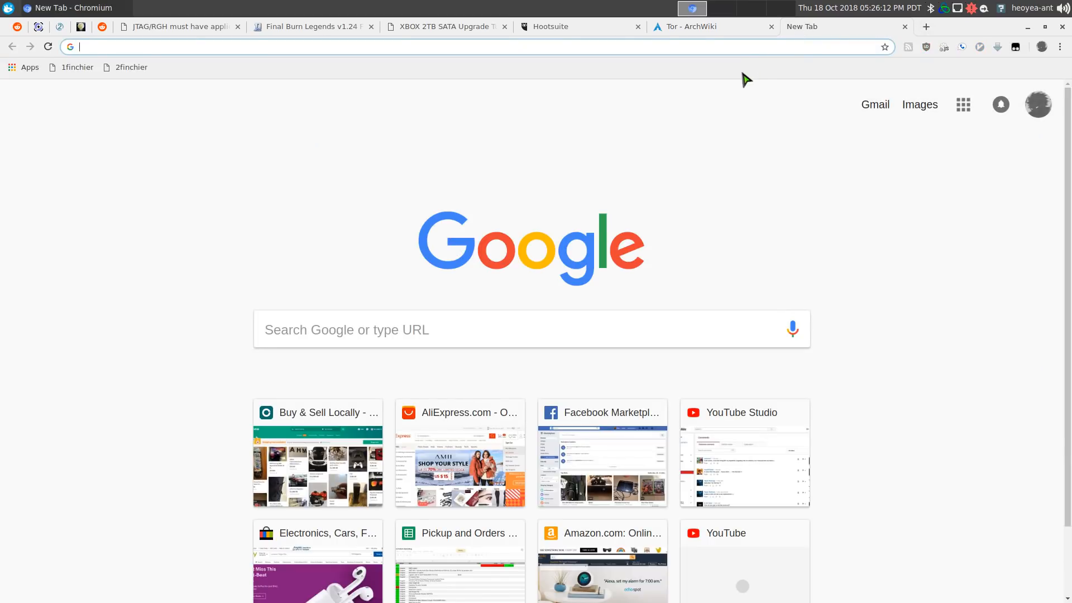
text(uj3wazyk5u4hnvtk.onion)
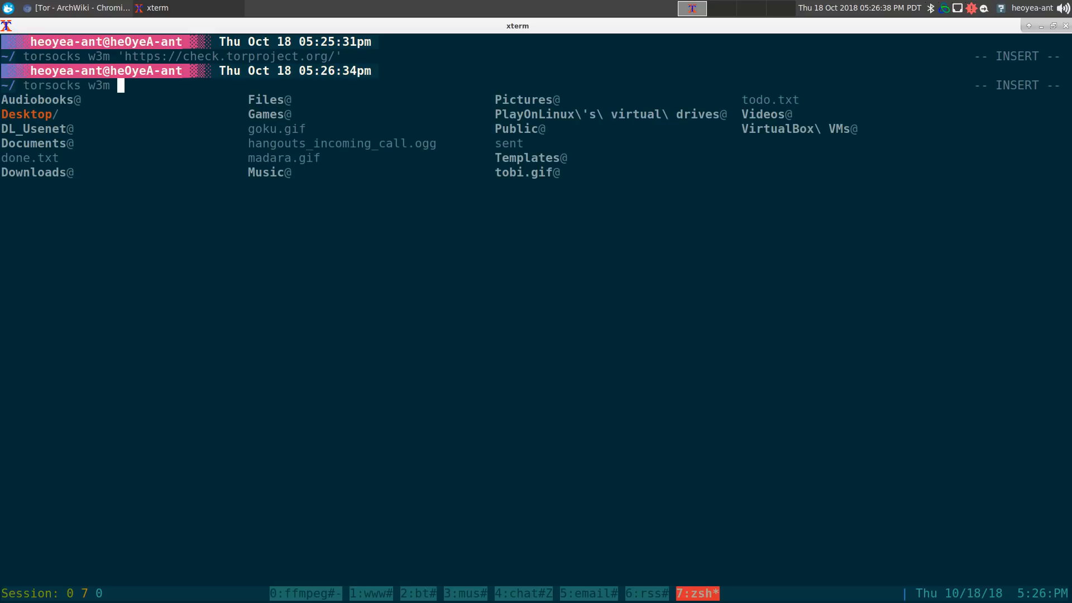
text('http://uj3wazyk5u4hnvtk.onion')
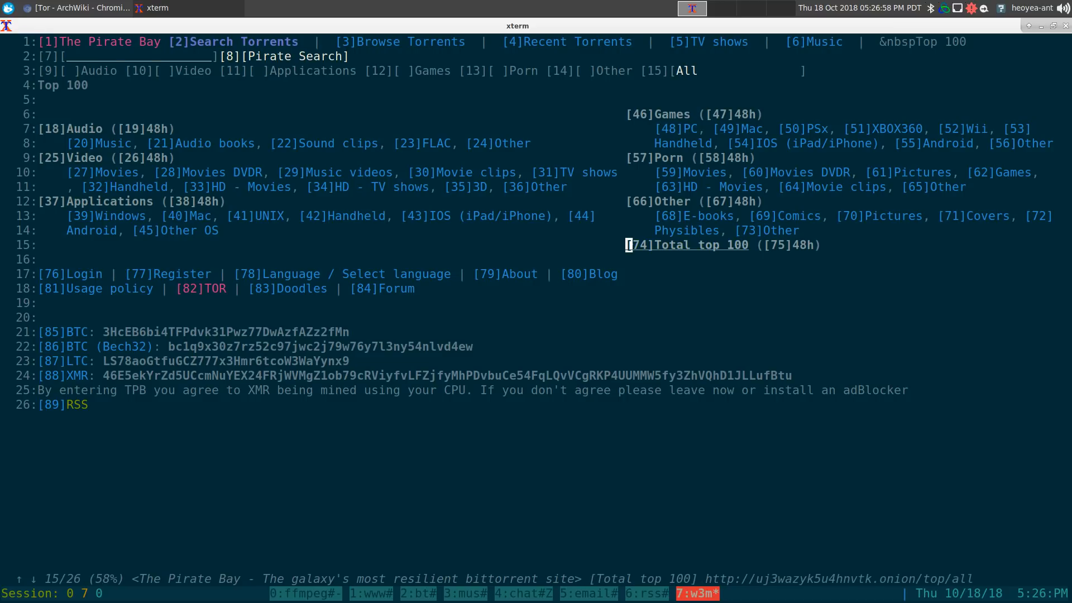
click(684, 245)
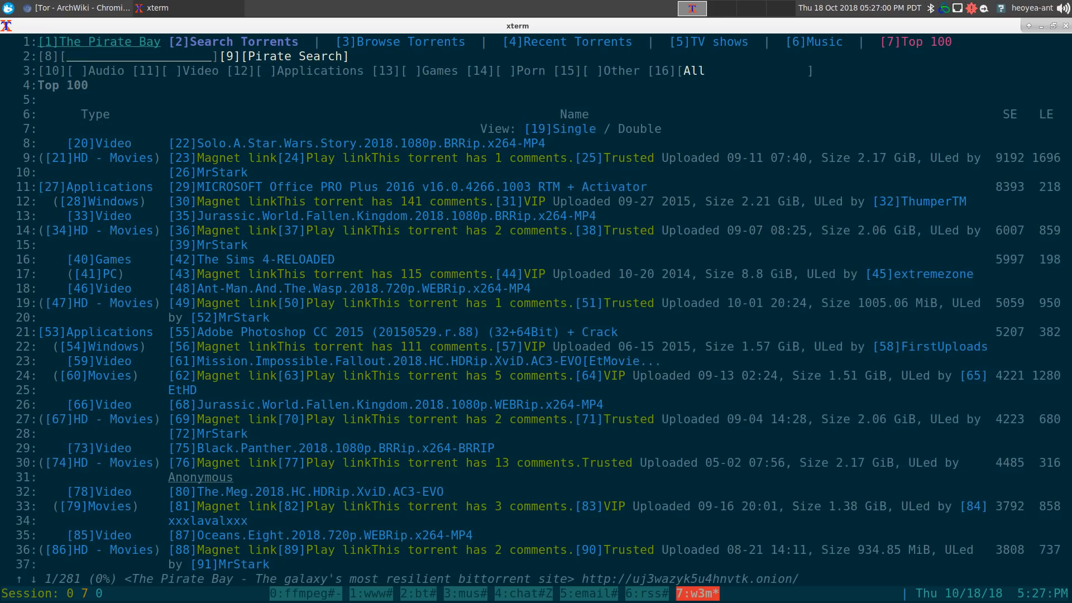
scroll(down, 3)
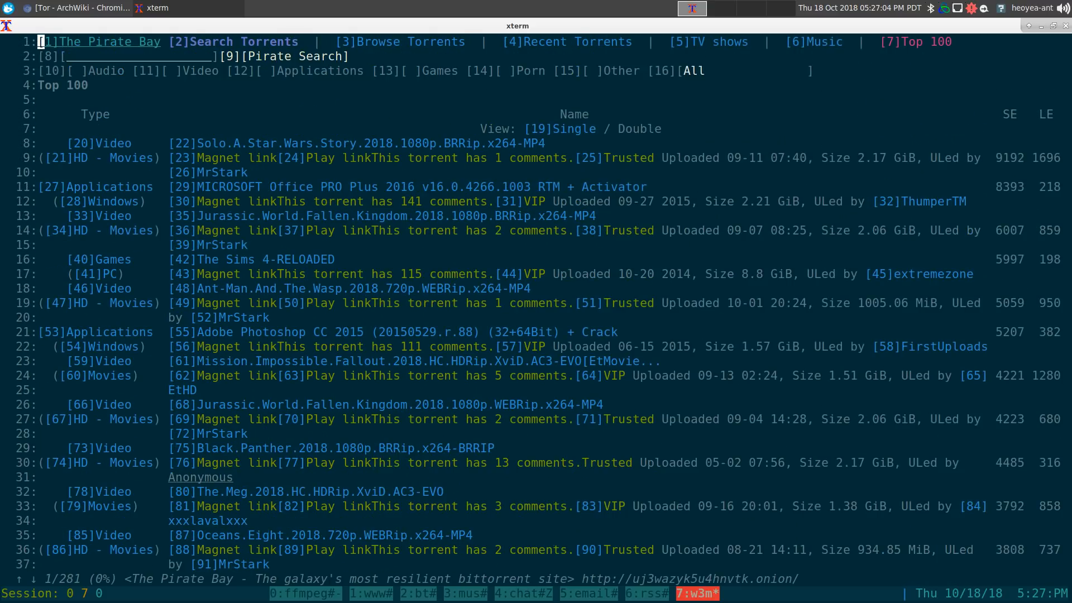
mouse_move(526, 144)
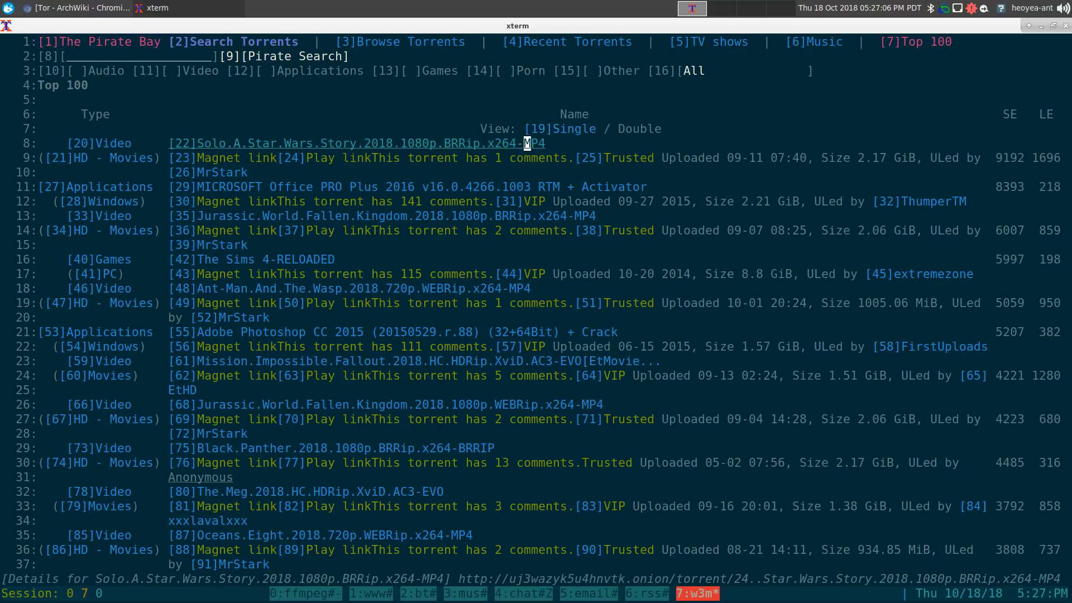
scroll(down, 3)
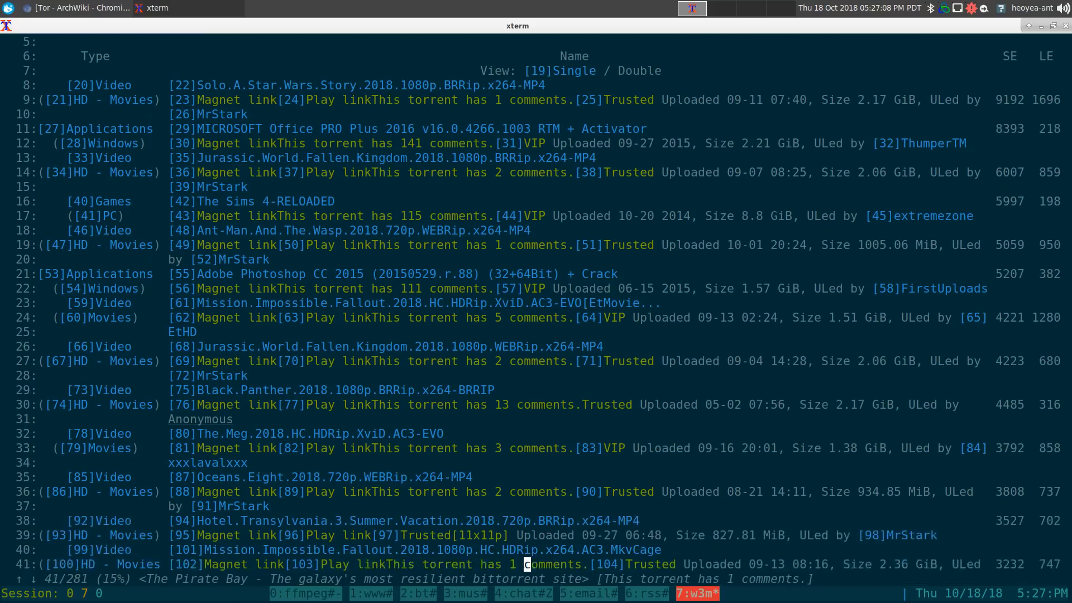
scroll(down, 3)
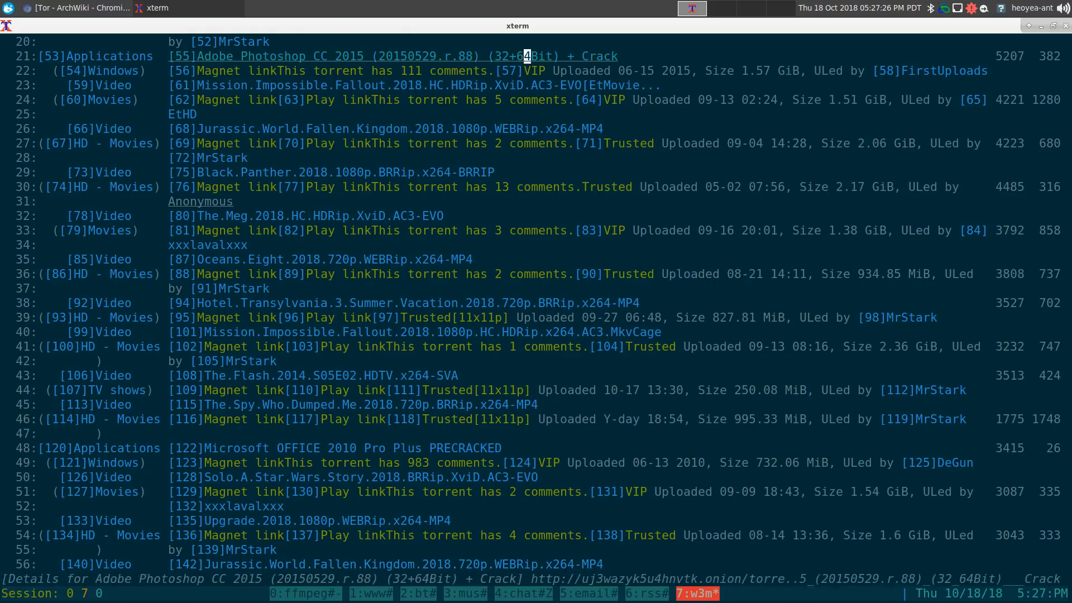
scroll(up, 3)
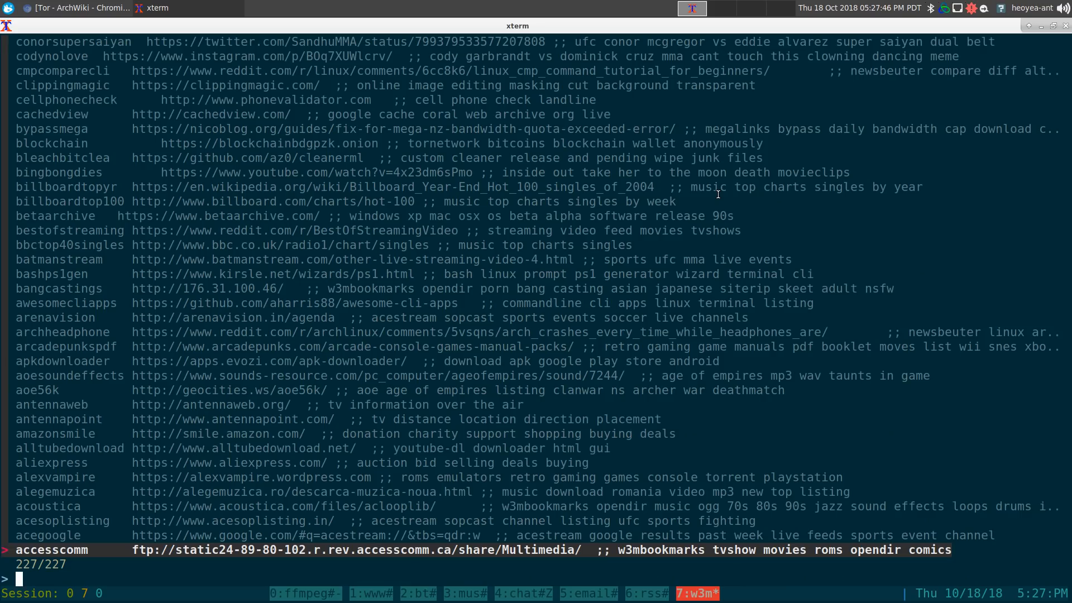
Pick the Torch search engine bookmark and search it for 'snes roms'
text(tornet)
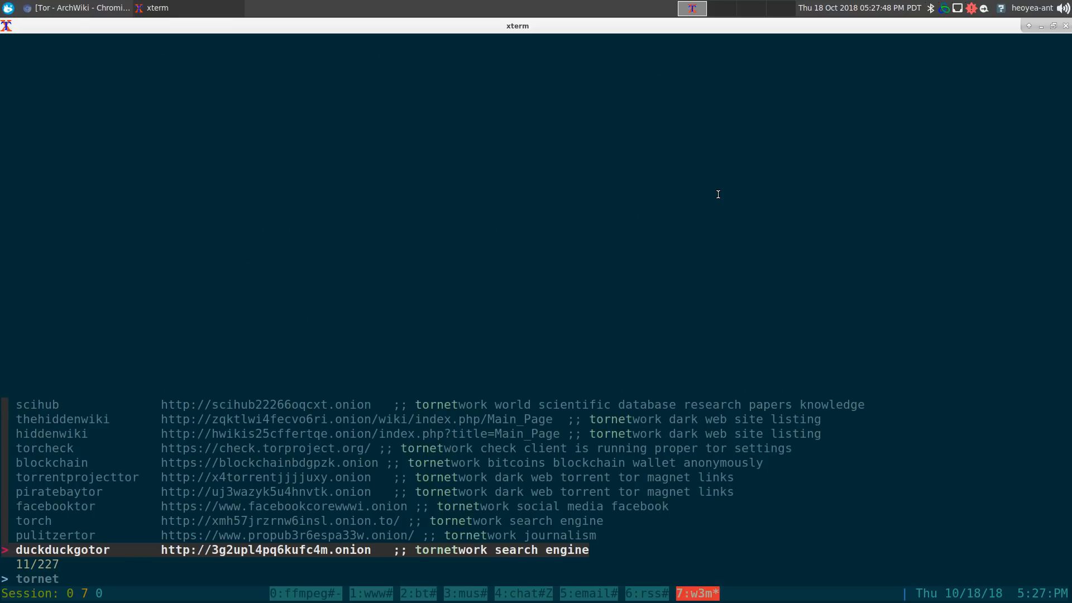
key(Up)
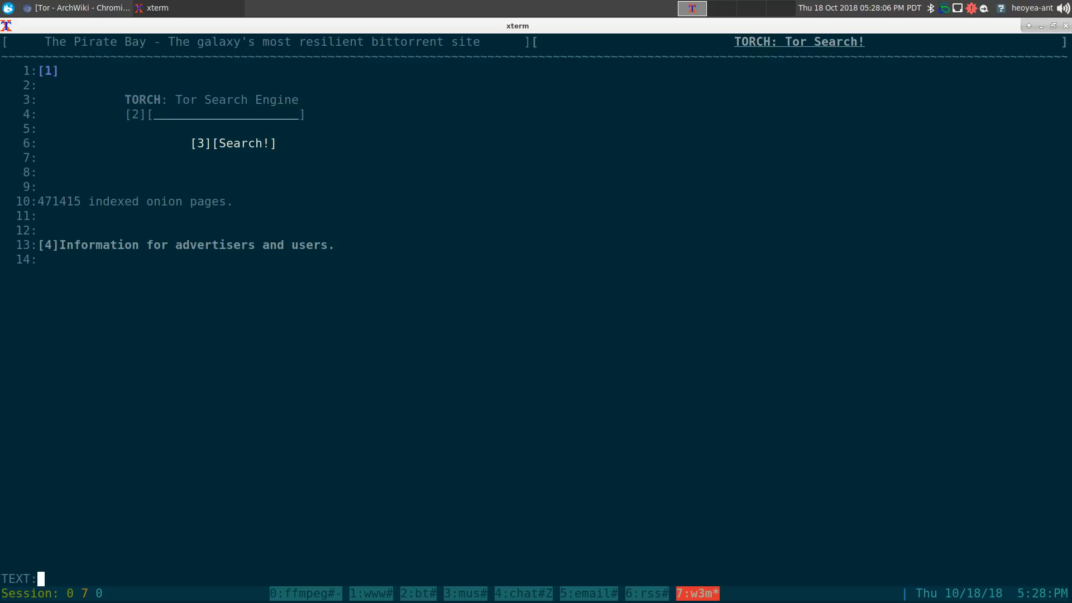
text(snes roms)
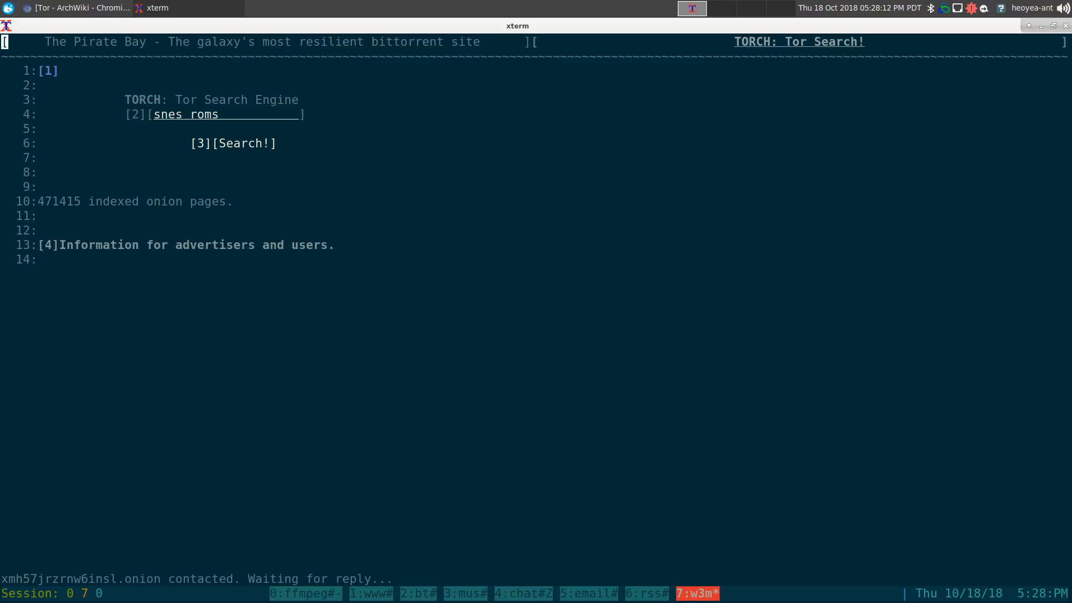
click(247, 143)
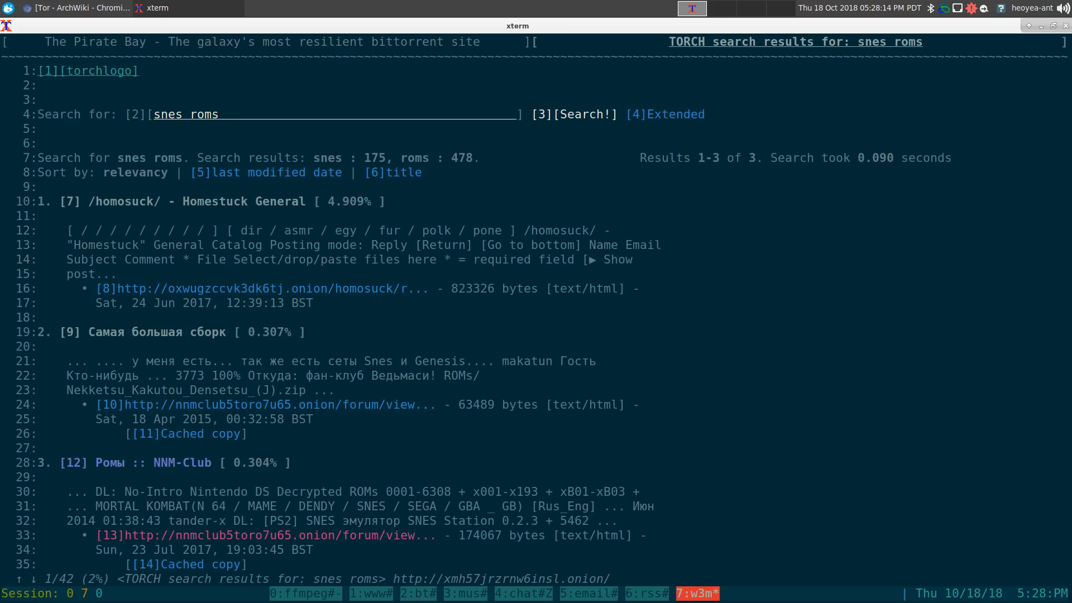
Follow the NNM-Club emulator and DENDY games collection result and read the thread
scroll(down, 3)
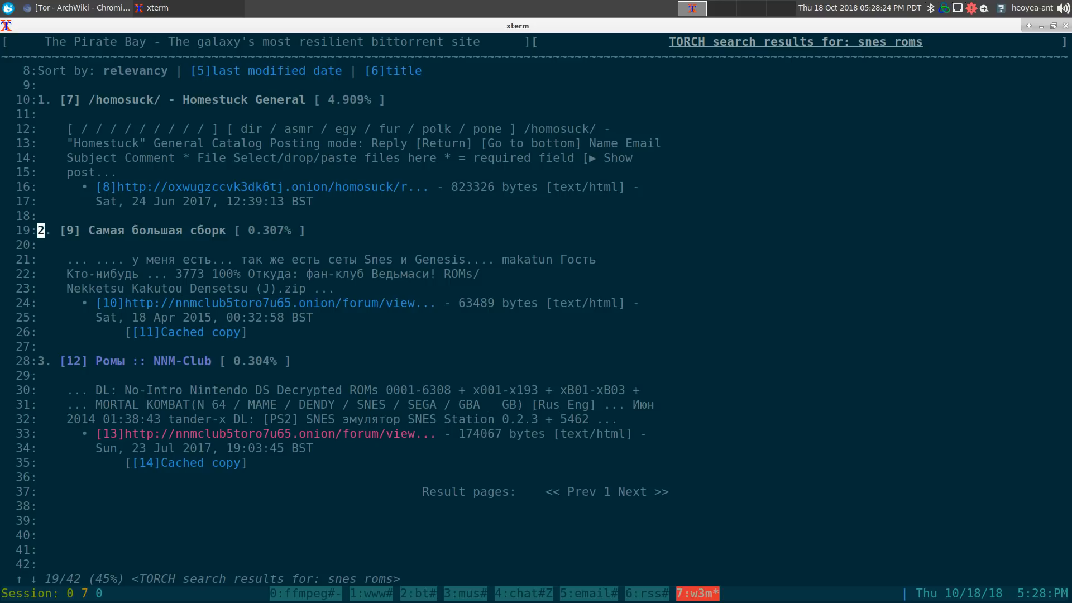
key(Return)
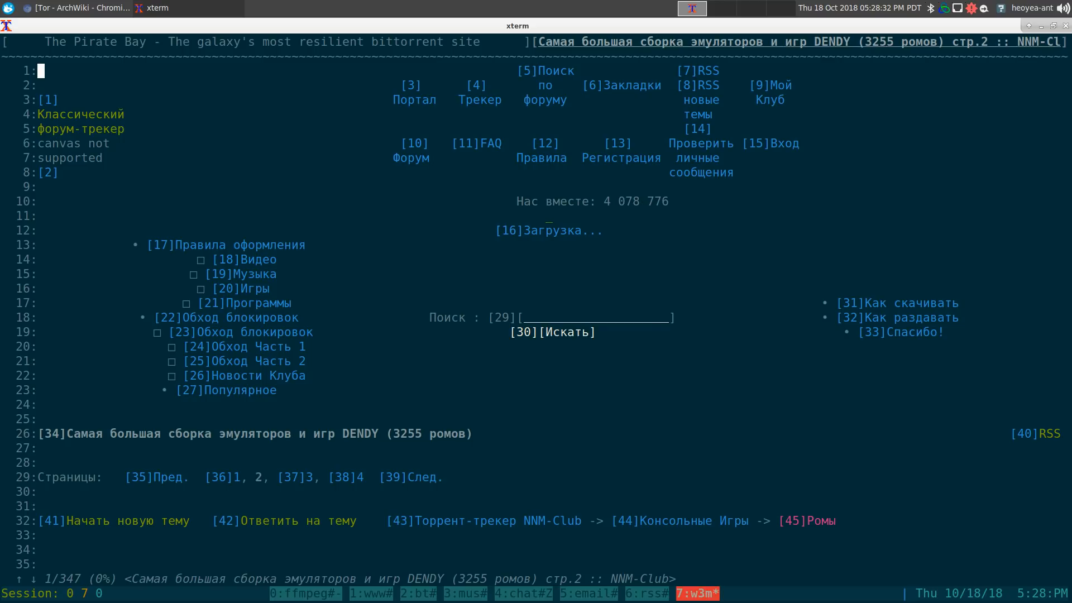
scroll(down, 3)
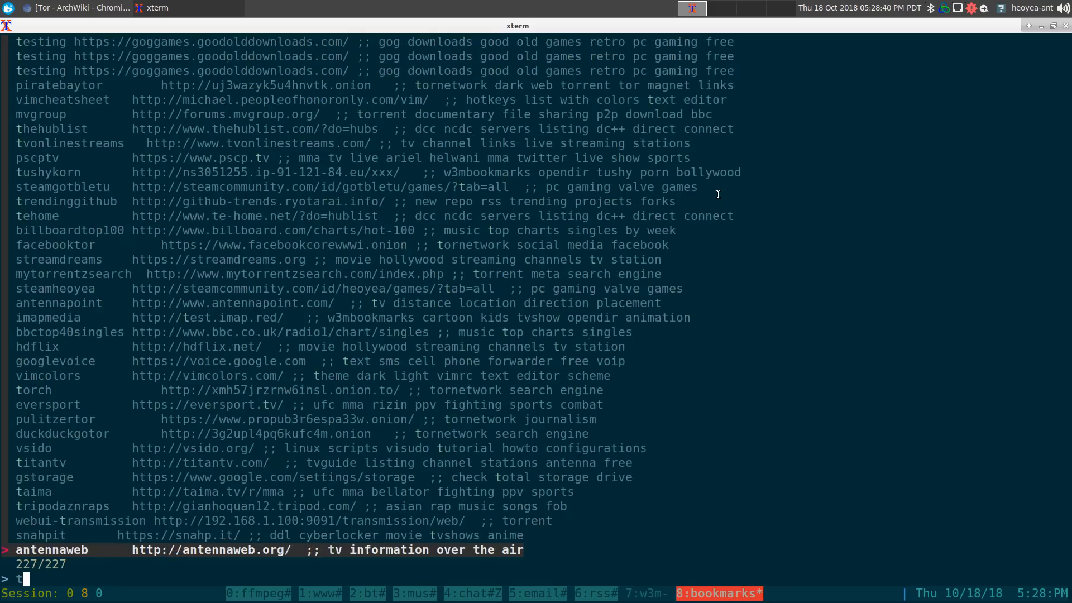
Filter the bookmarks to the tornetwork entries and choose the Hidden Wiki one
text(ornet)
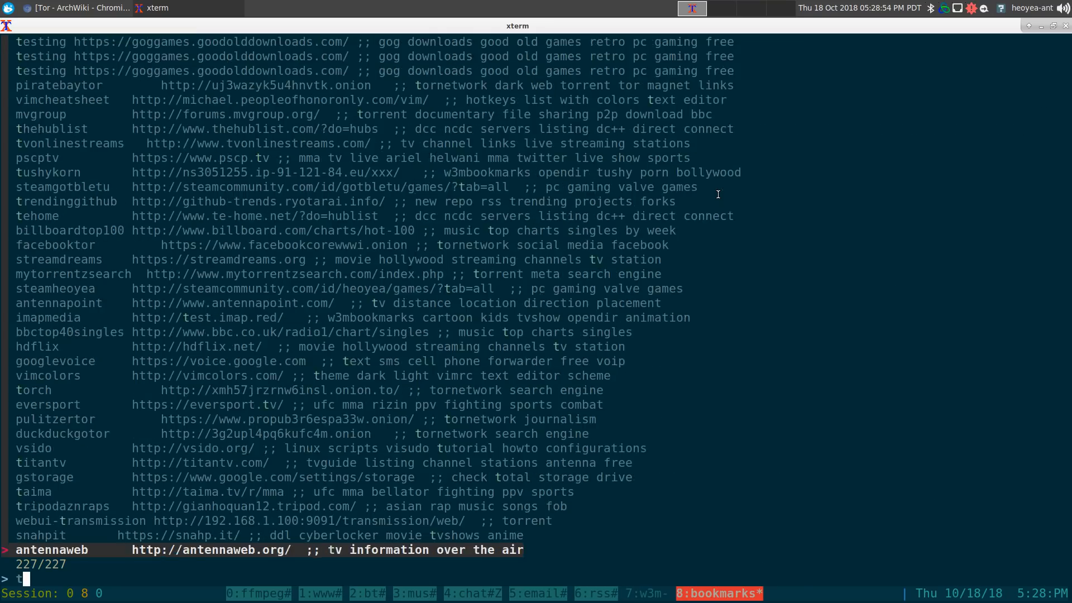
text(orne)
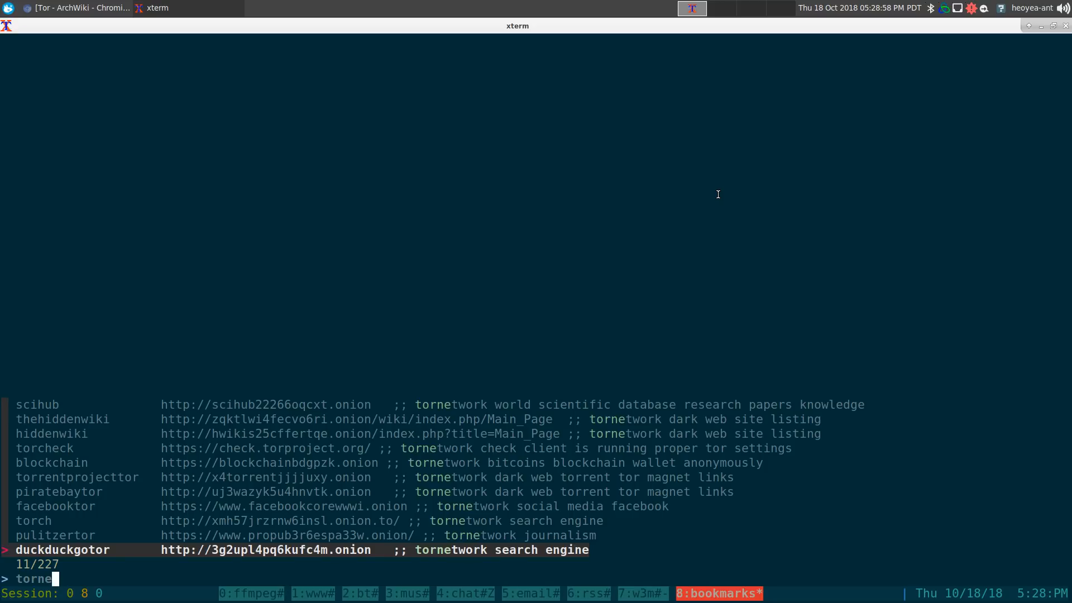
key(Up)
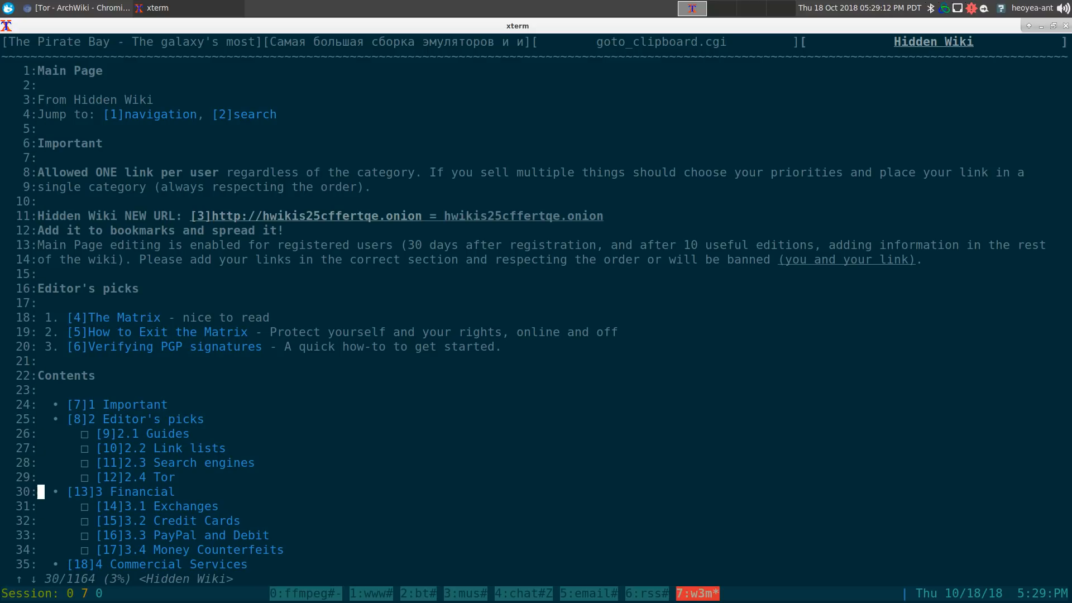
Scroll down through the Hidden Wiki Main Page contents list
scroll(down, 3)
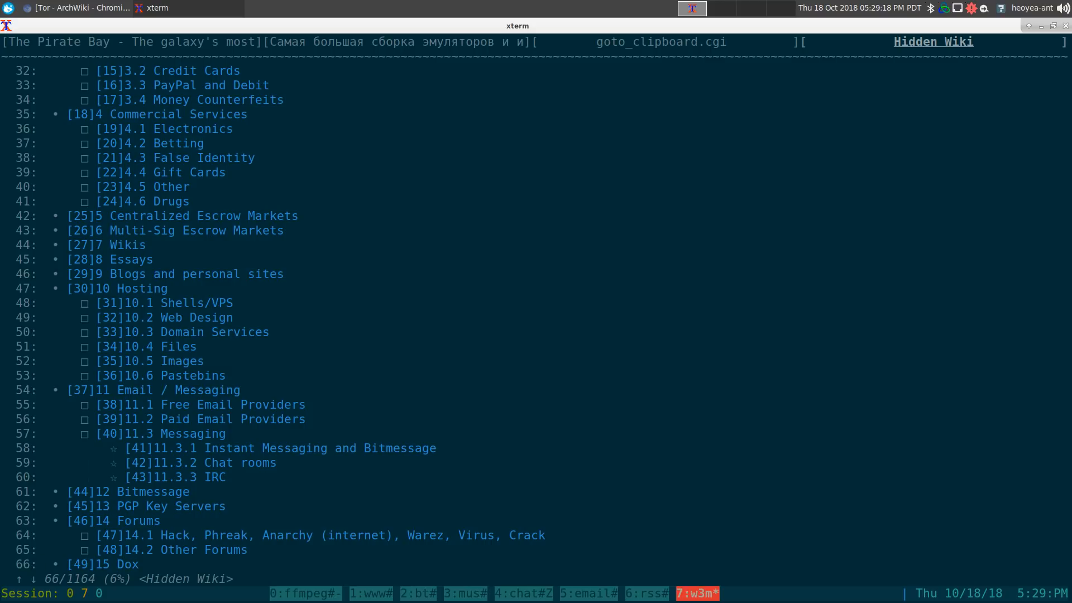
scroll(down, 3)
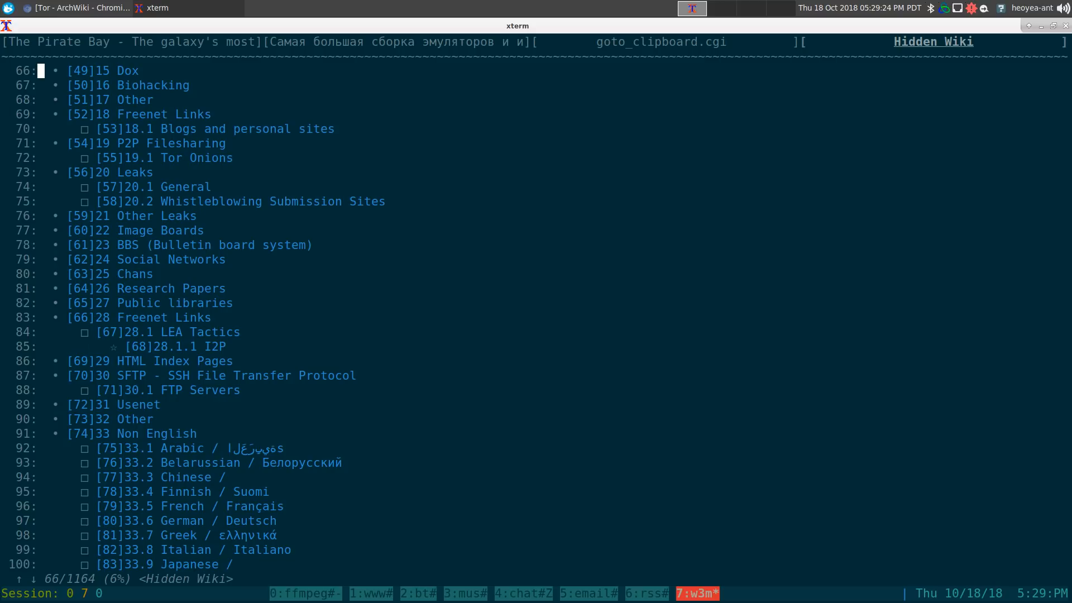
scroll(down, 3)
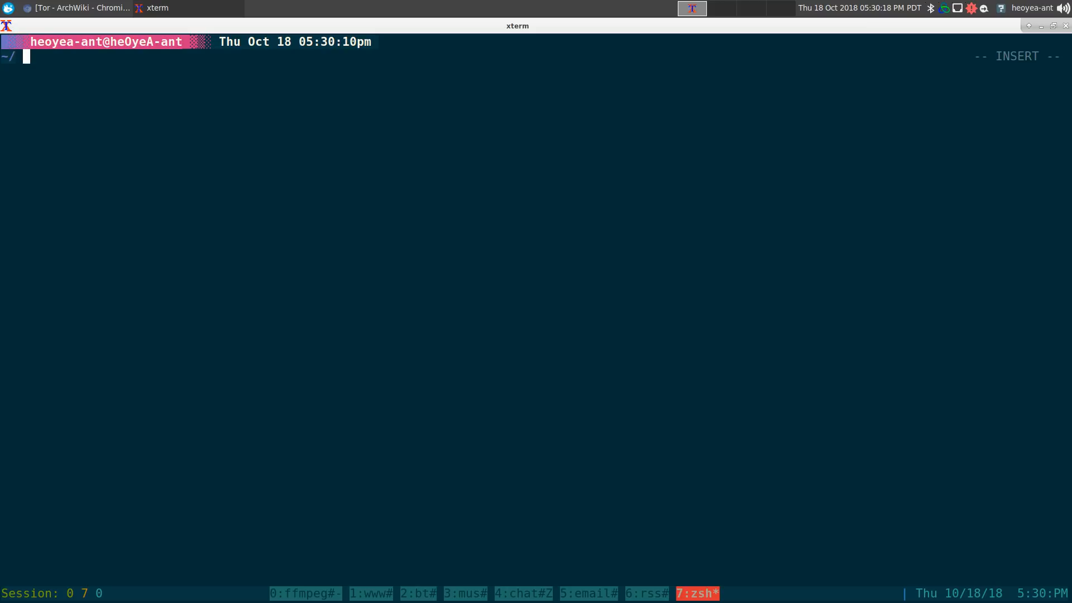
text(torsocks w3m 'http://uj3wazyk5u4hnvtk.onion')
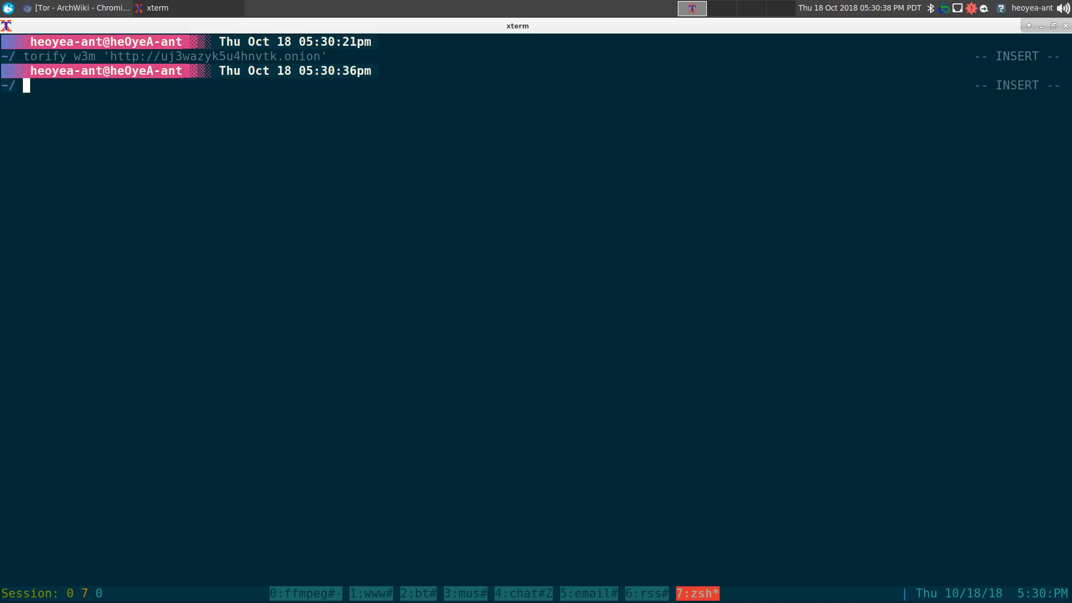
key(Escape)
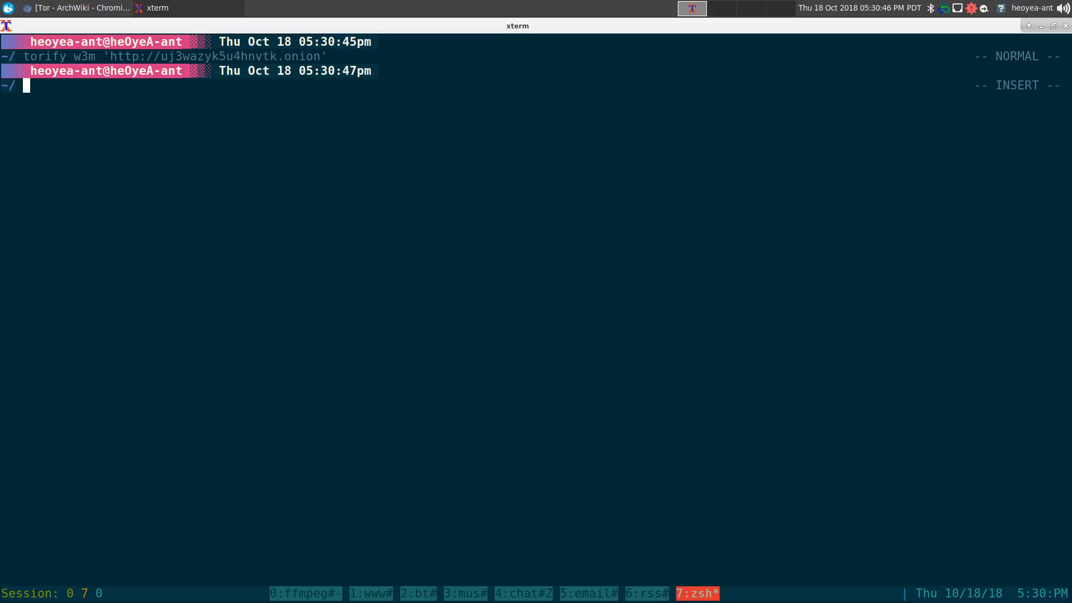
text(pkm-search s)
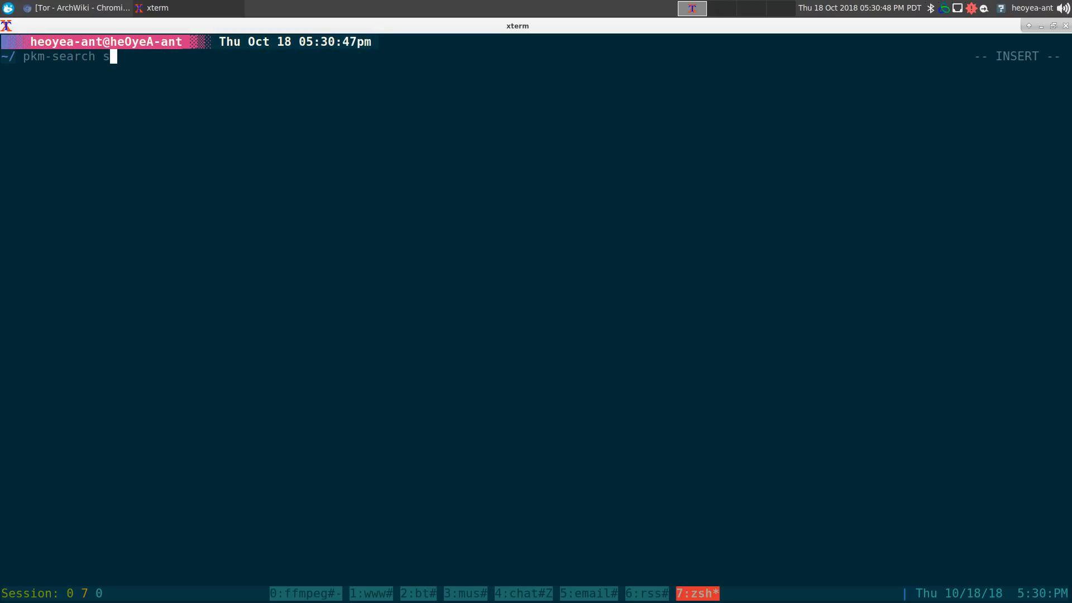
text(tor)
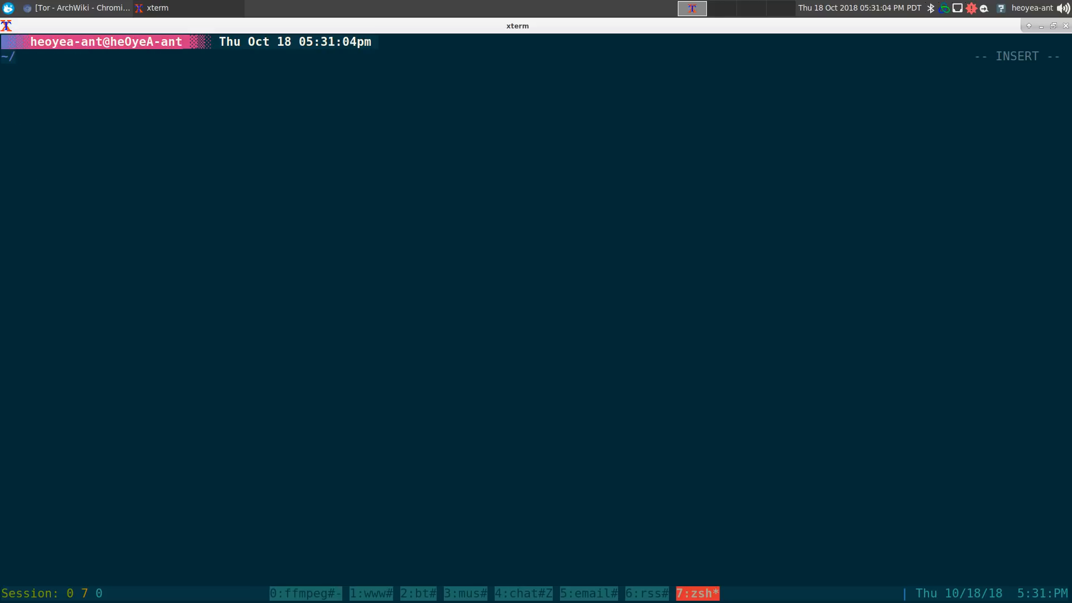
Run cfg-torrc, then draft a sudo systemctl start tor.service command and abandon it in vi mode
text(cfg-torrc)
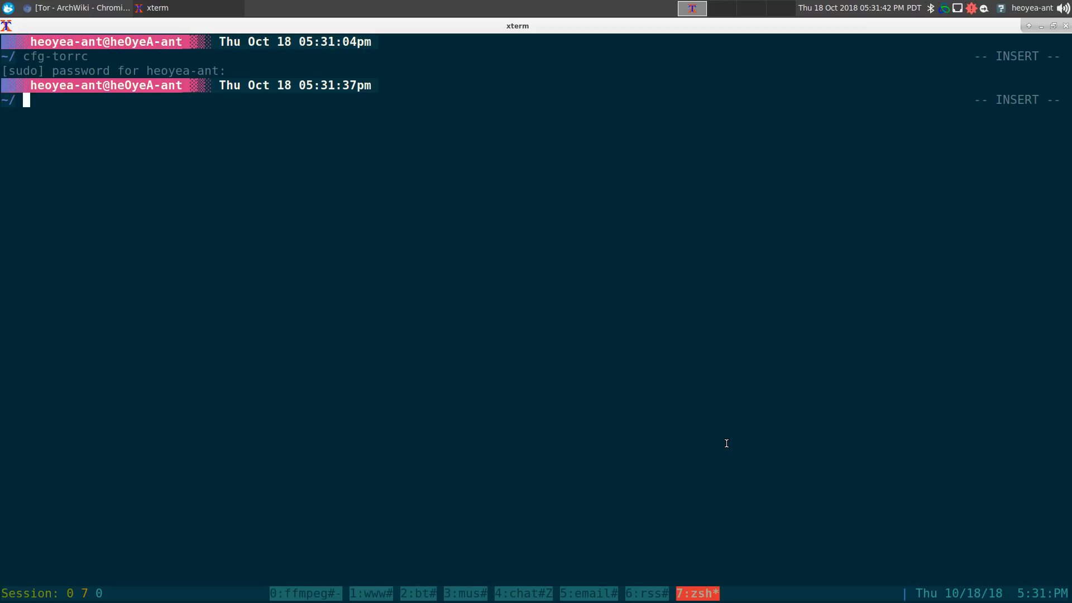
text(sudo)
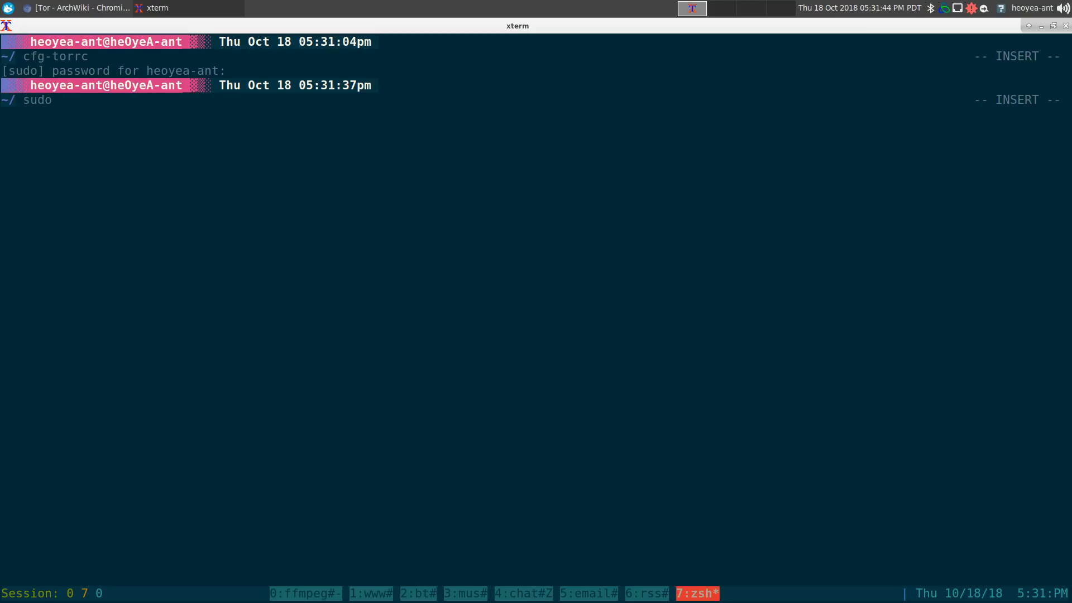
text(sys)
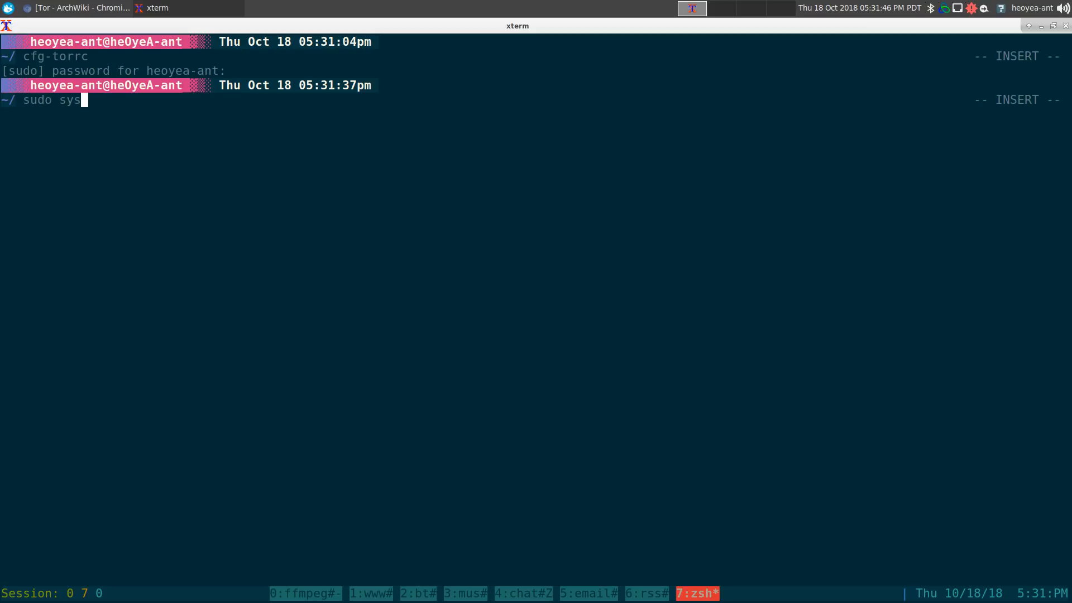
text(temctl)
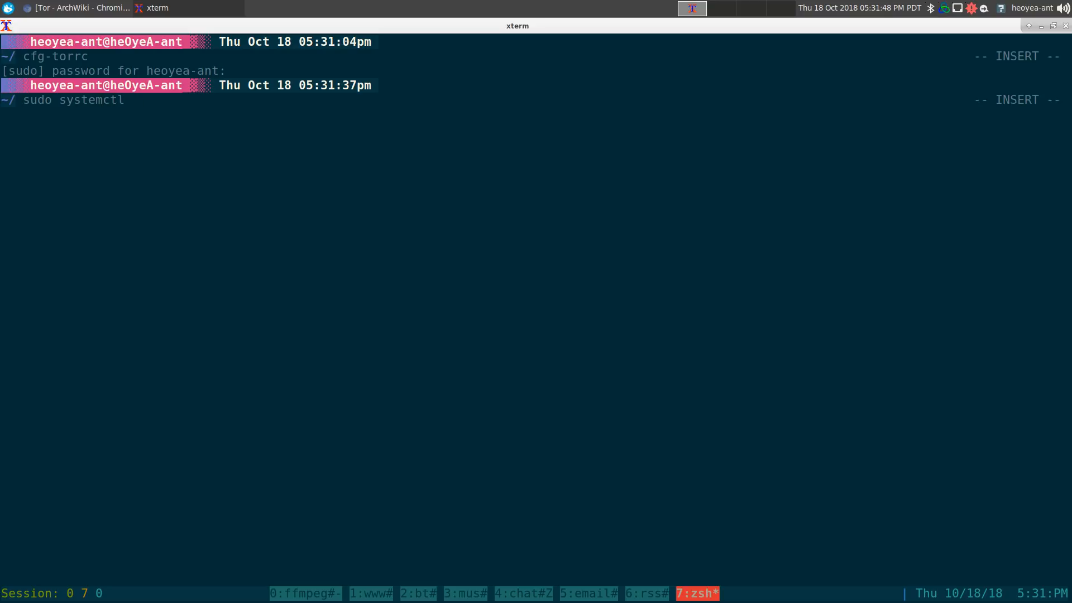
text(start tor.)
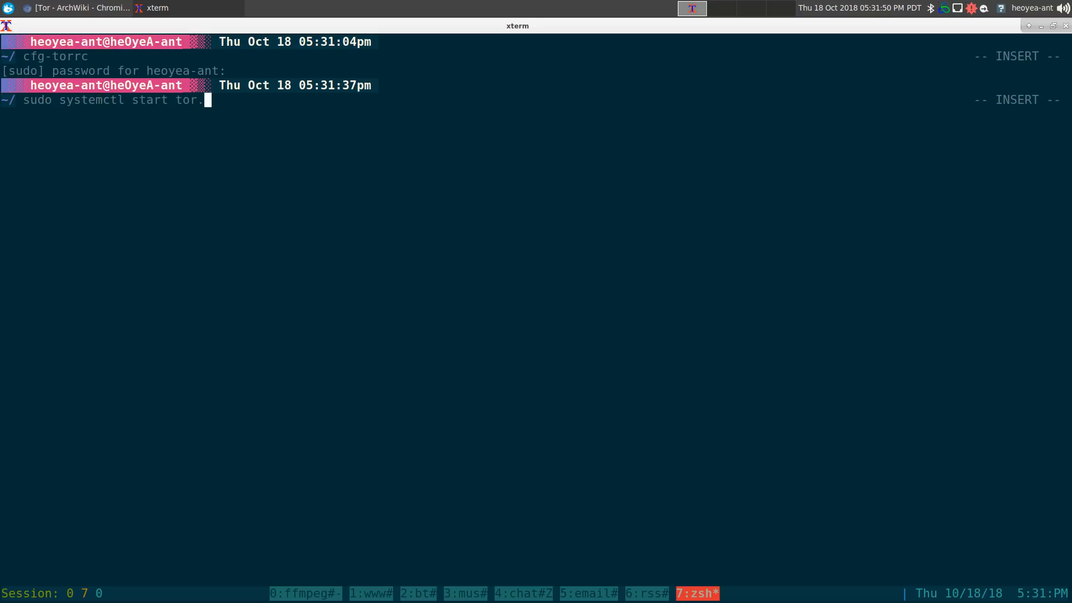
text(ser)
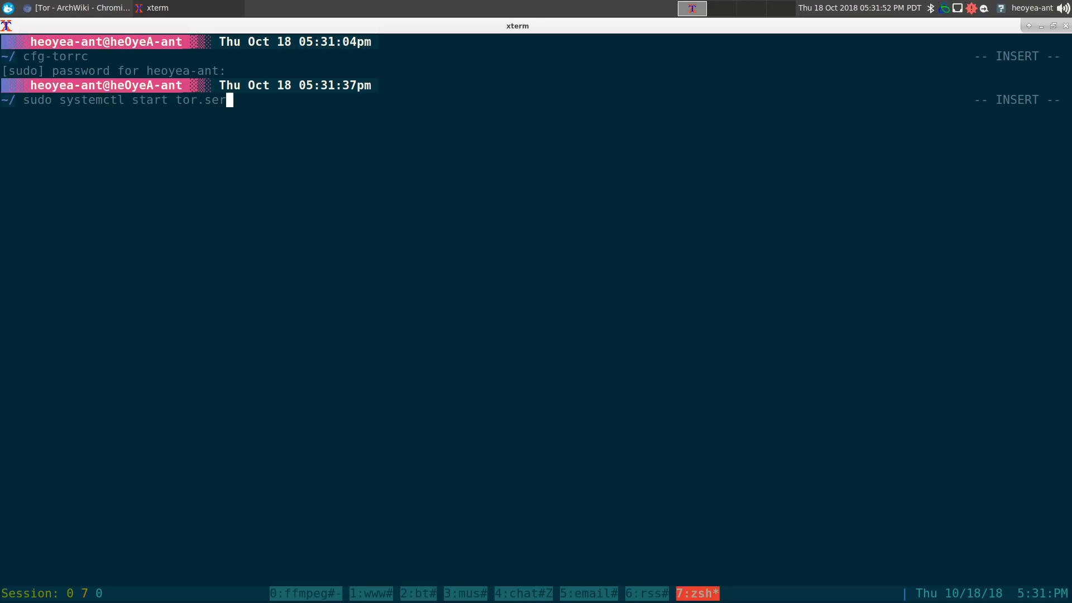
key(Escape)
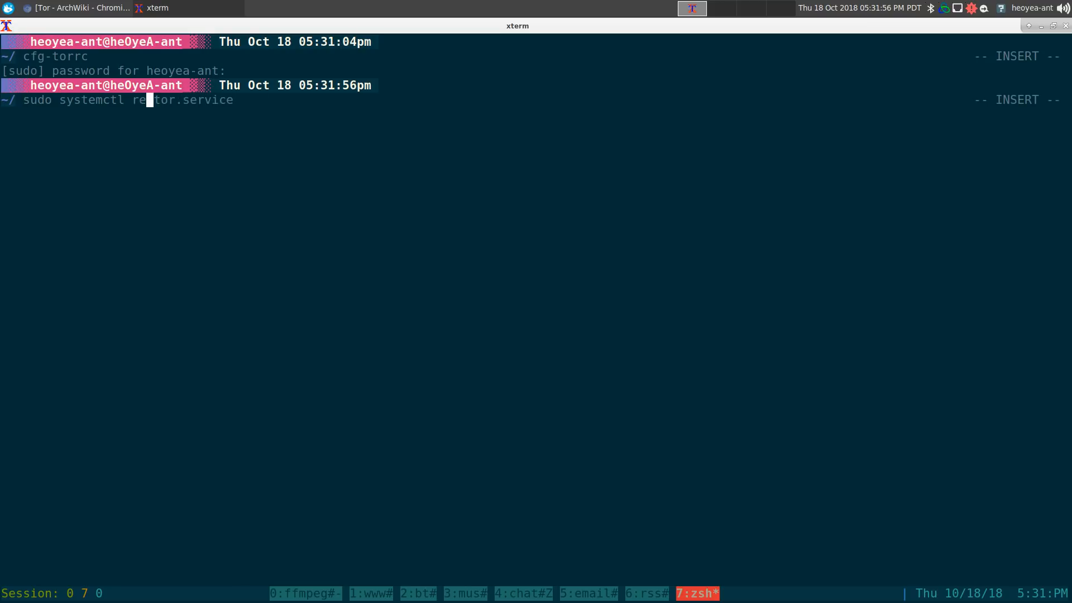
text(start)
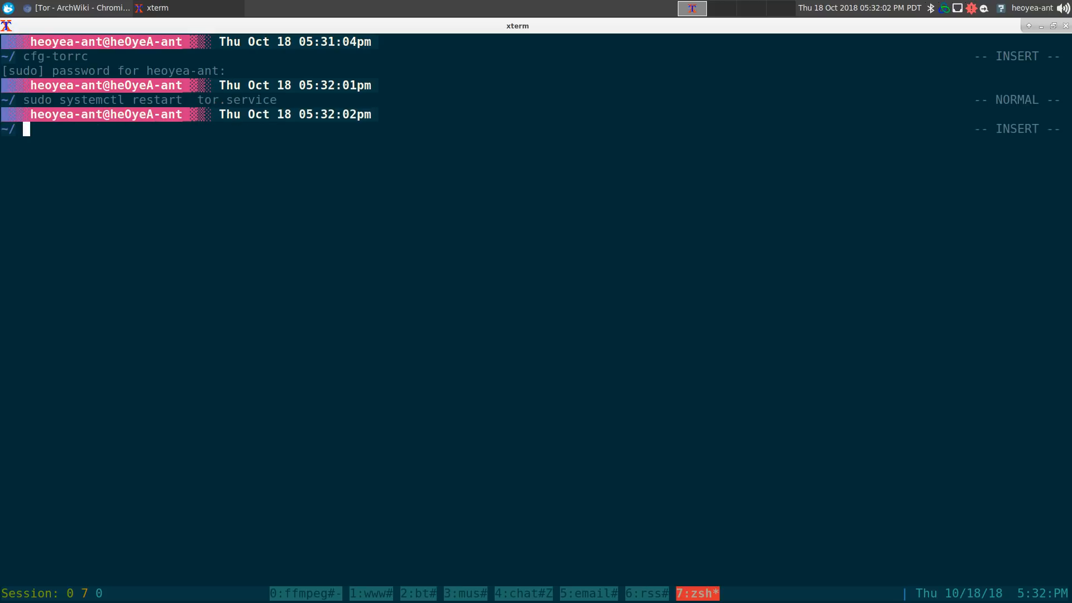
key(Escape)
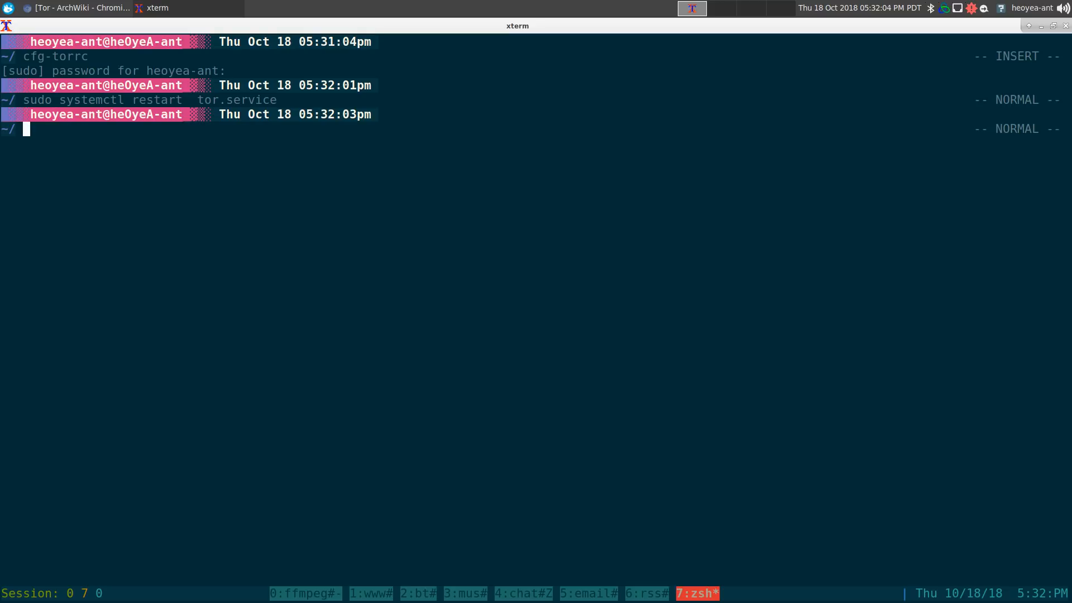
Run sudo systemctl restart tor.service, fixing 'restar' to 'restart' via a vi-mode edit
text(sudo)
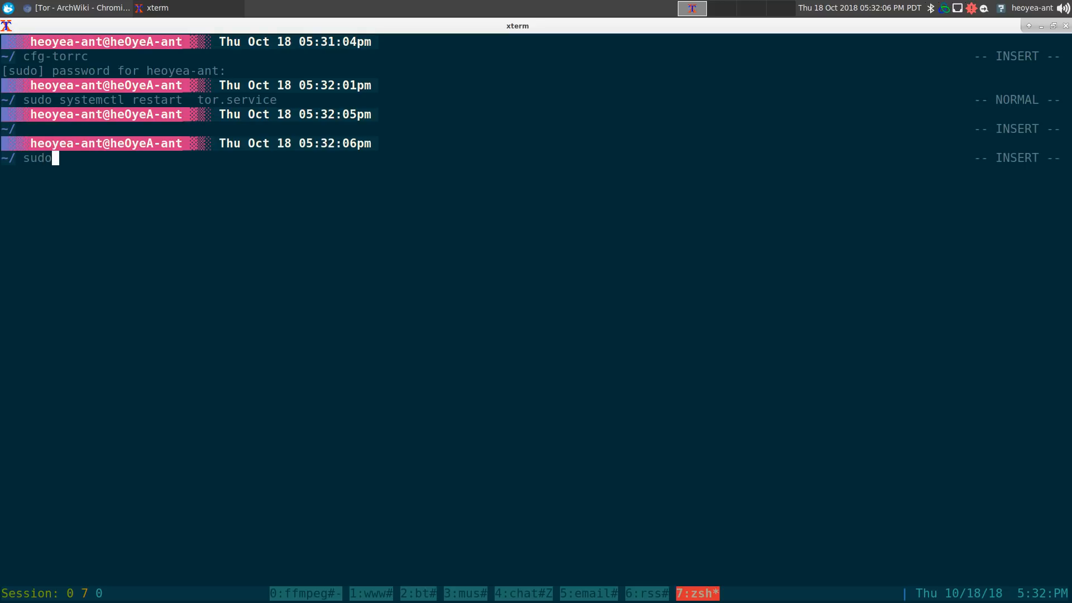
text(systemctl)
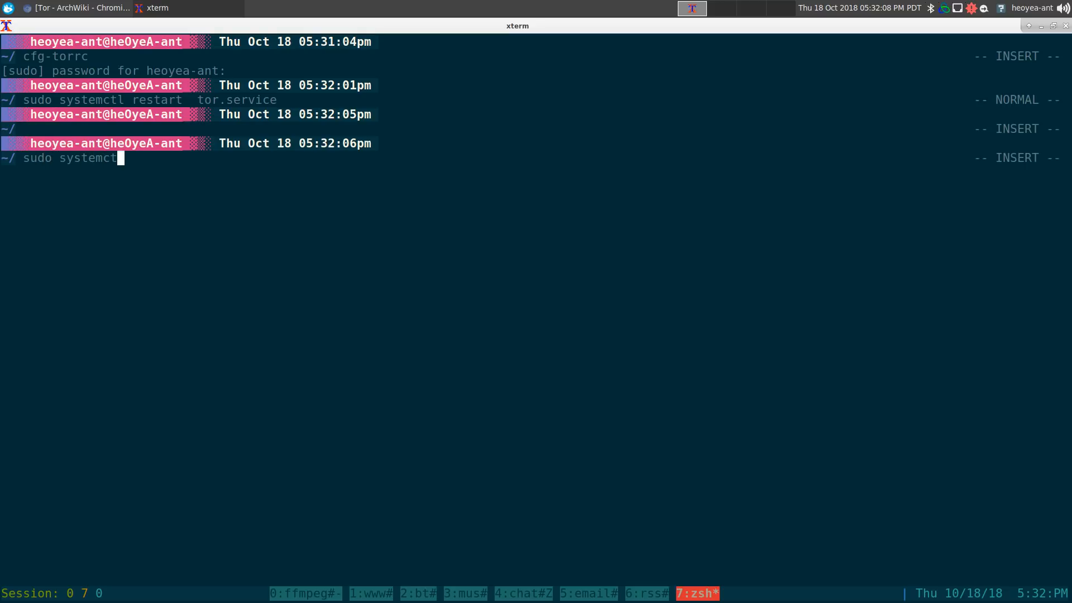
text(restar)
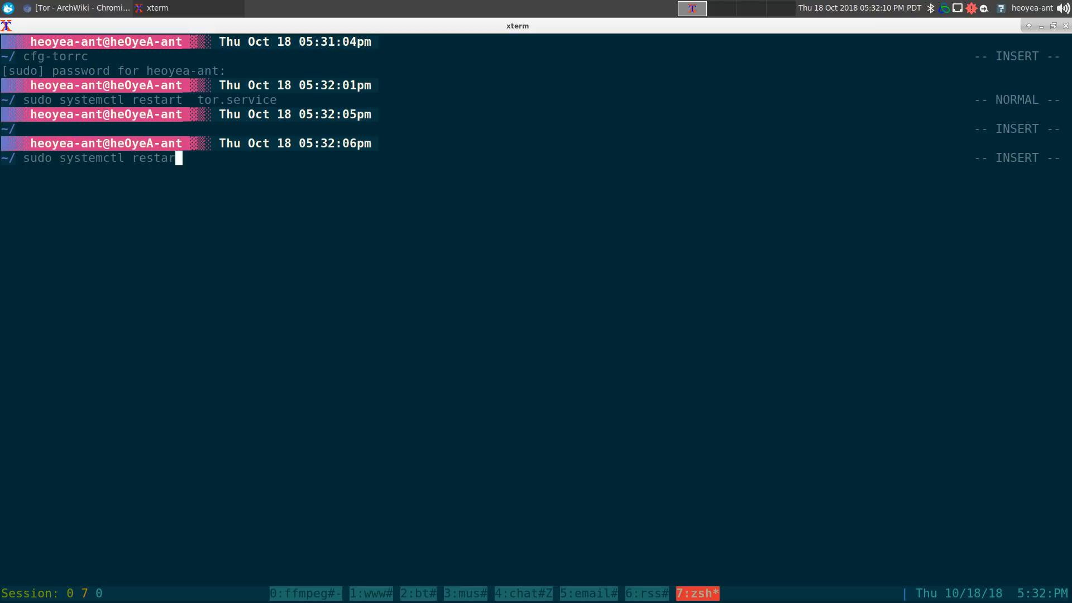
text(tor.service)
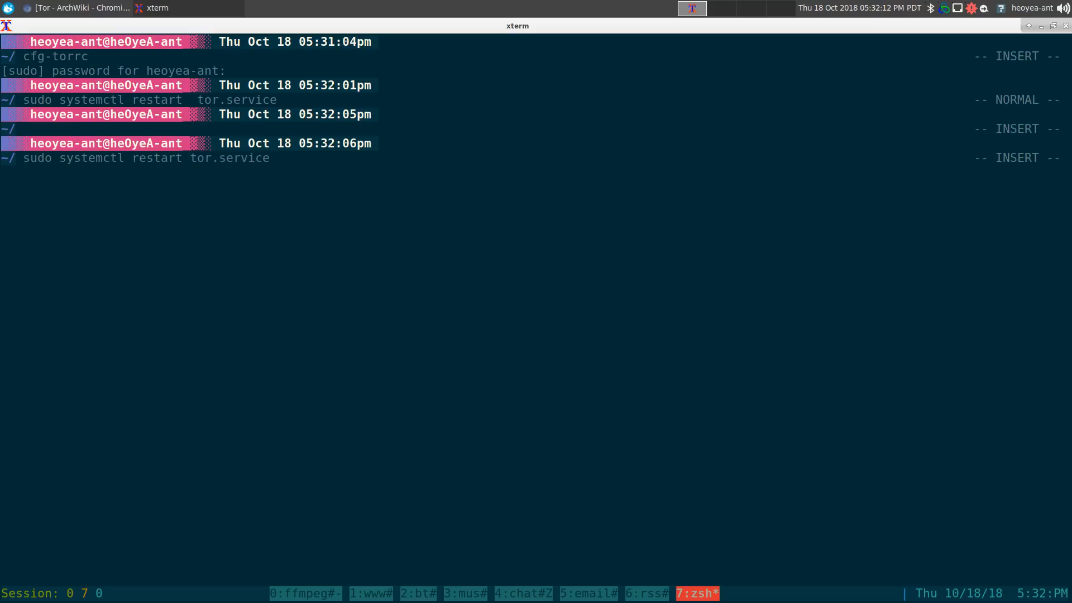
key(Escape)
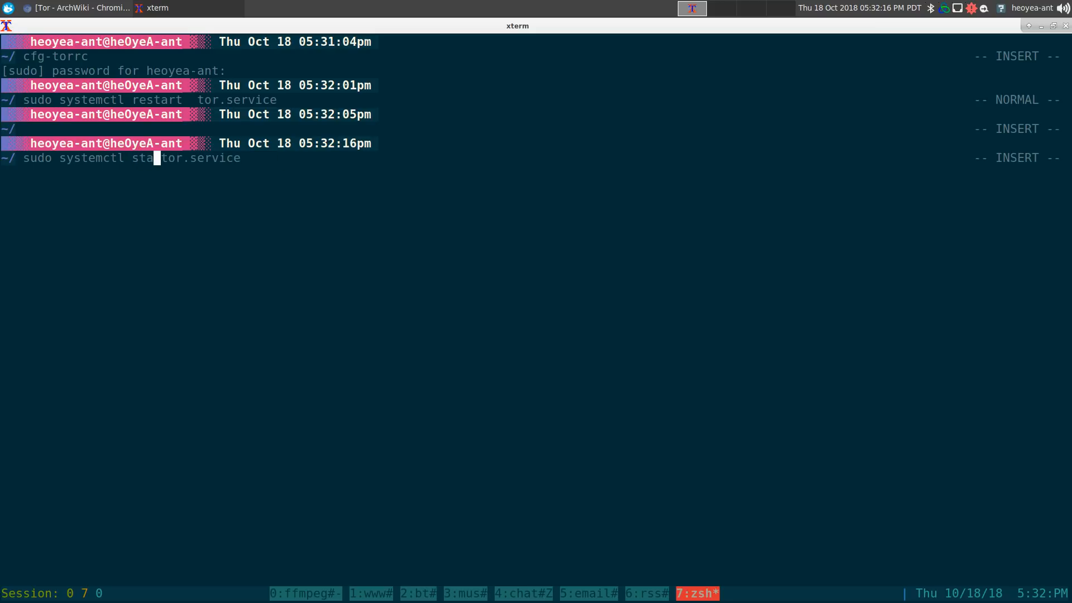
text(rt)
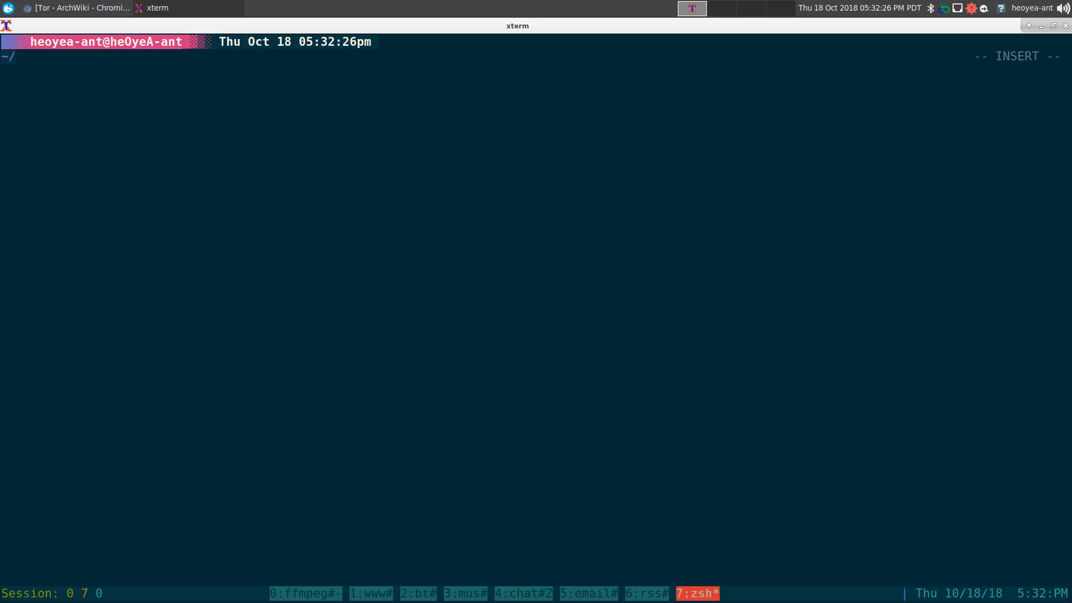
Load the Pirate Bay onion uj3wazyk5u4hnvtk.onion in w3m, swapping torify for torsocks
text(torify w3m 'http://uj3wazyk5u4hnvtk.onion')
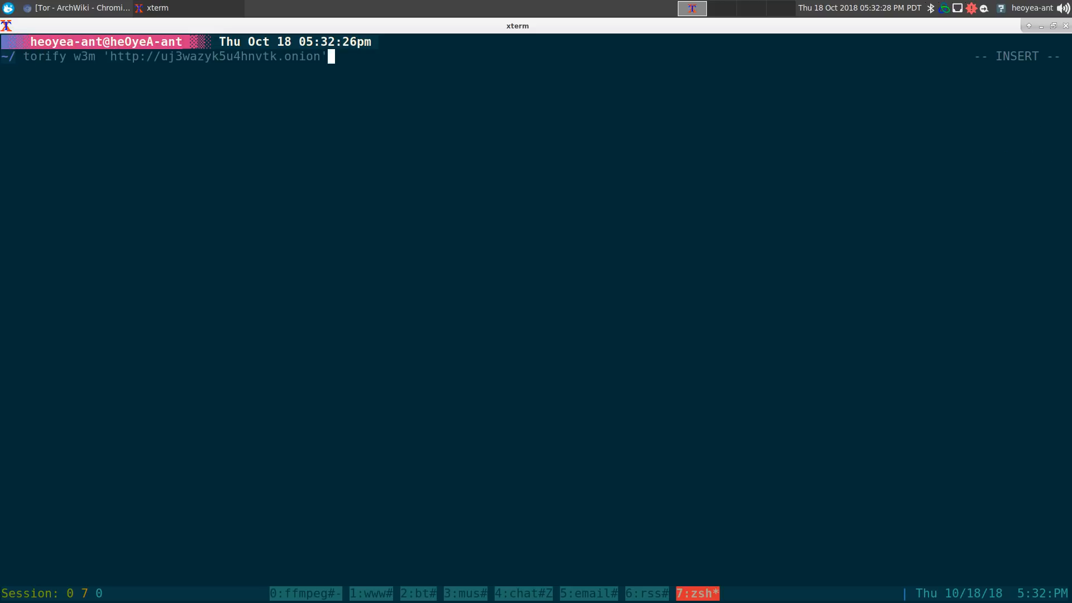
text(orsocks)
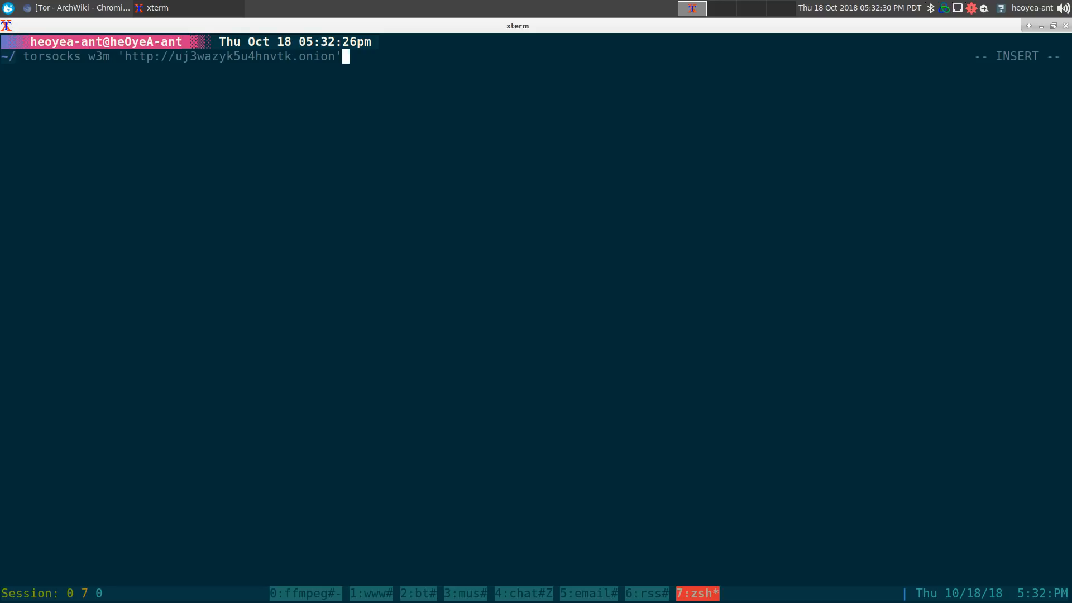
key(Return)
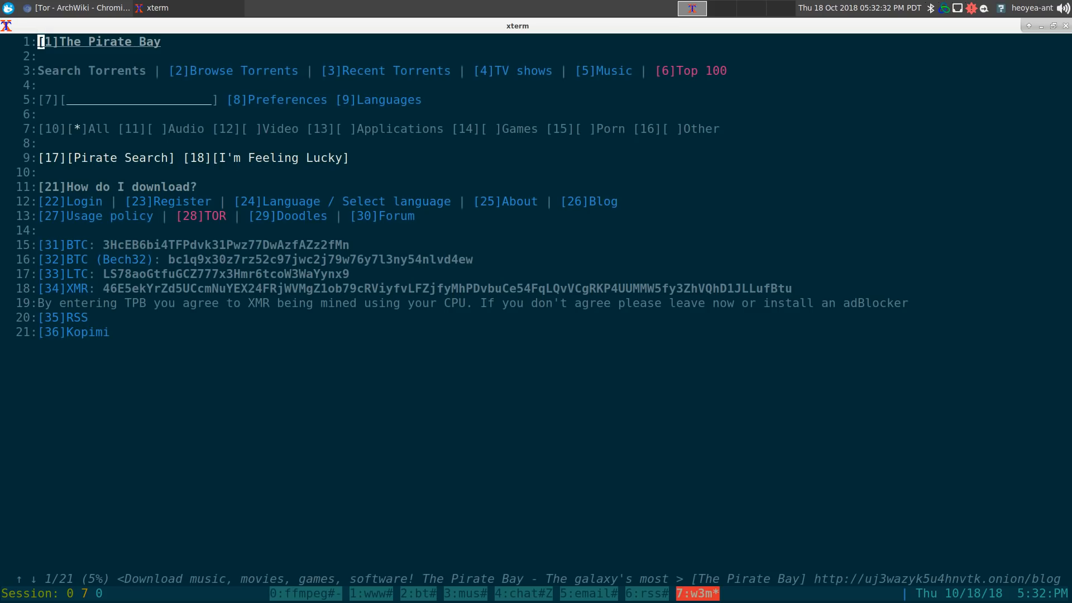